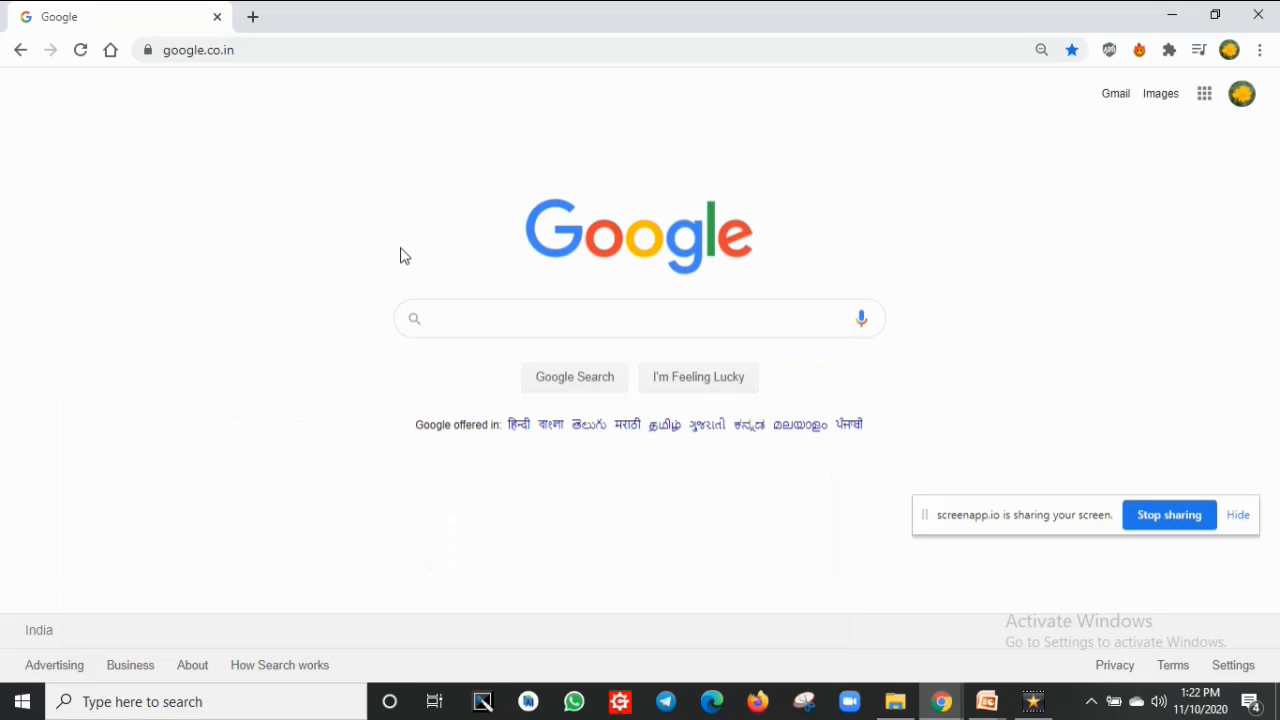
mouse_move(390, 224)
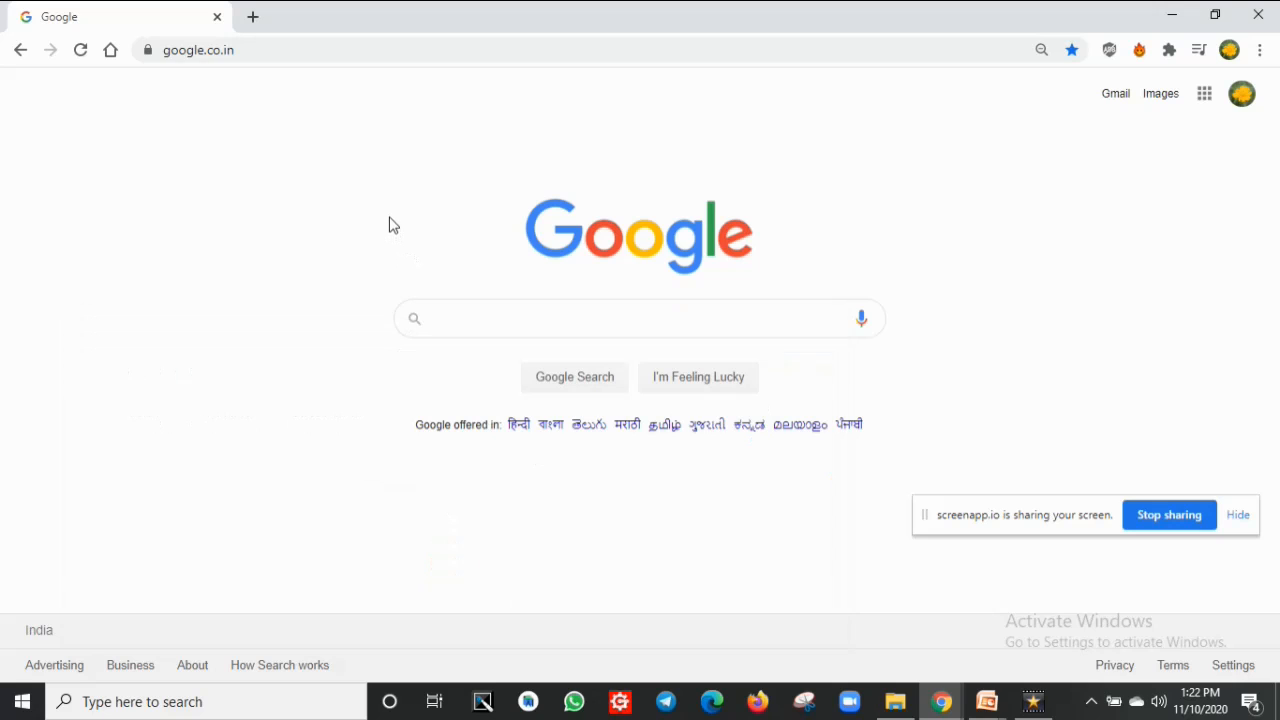
Run a Google search for 'codesys latest version' and follow the Release CODESYS V3.5 SP15 result.
left_click(640, 318)
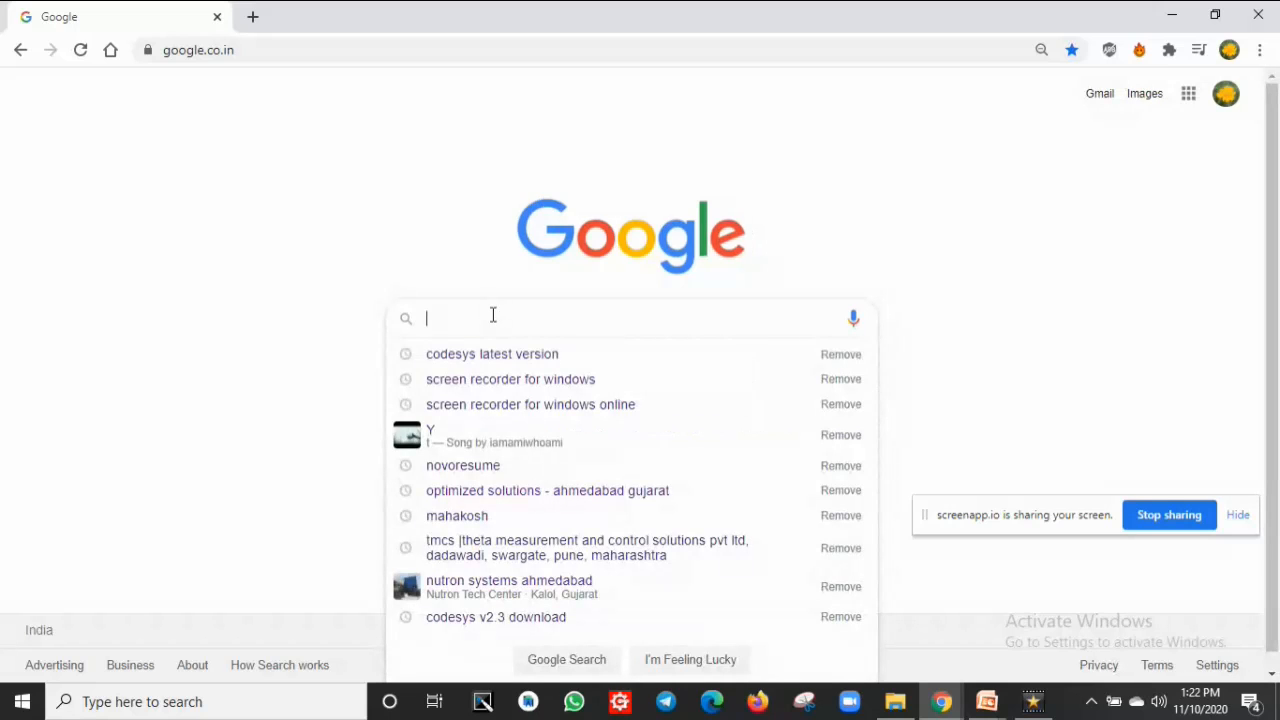
type("c")
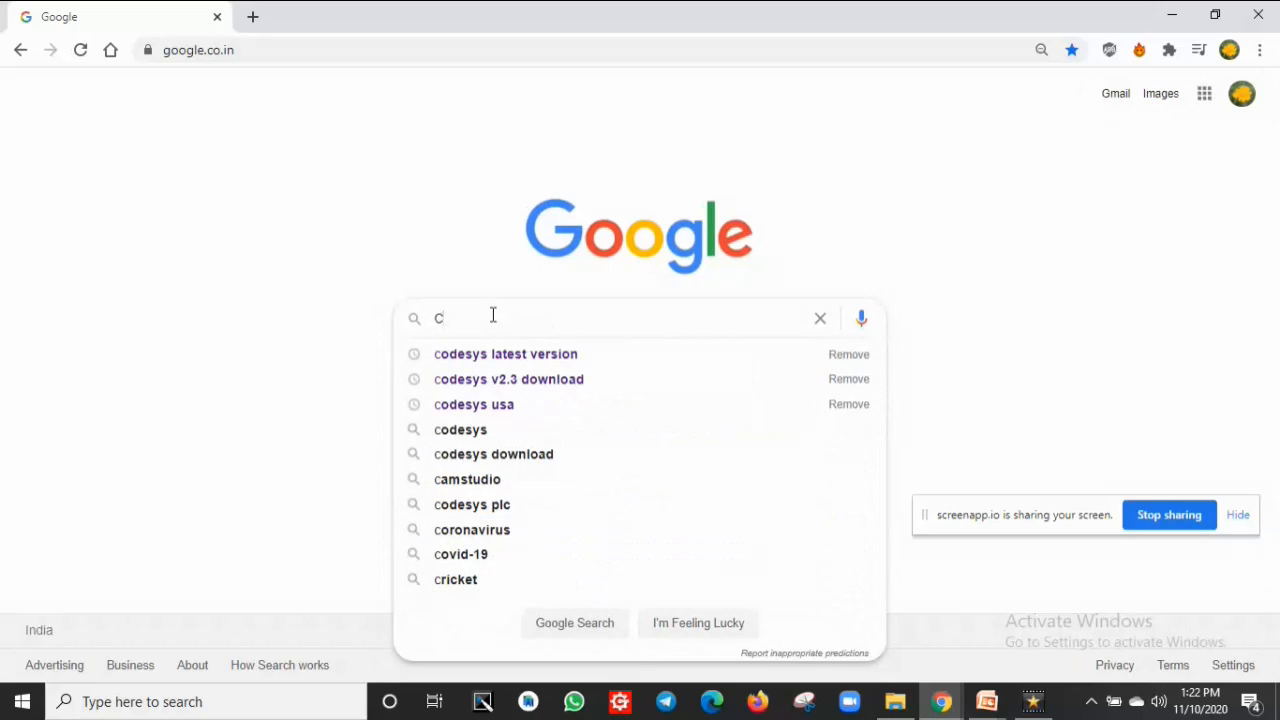
left_click(504, 354)
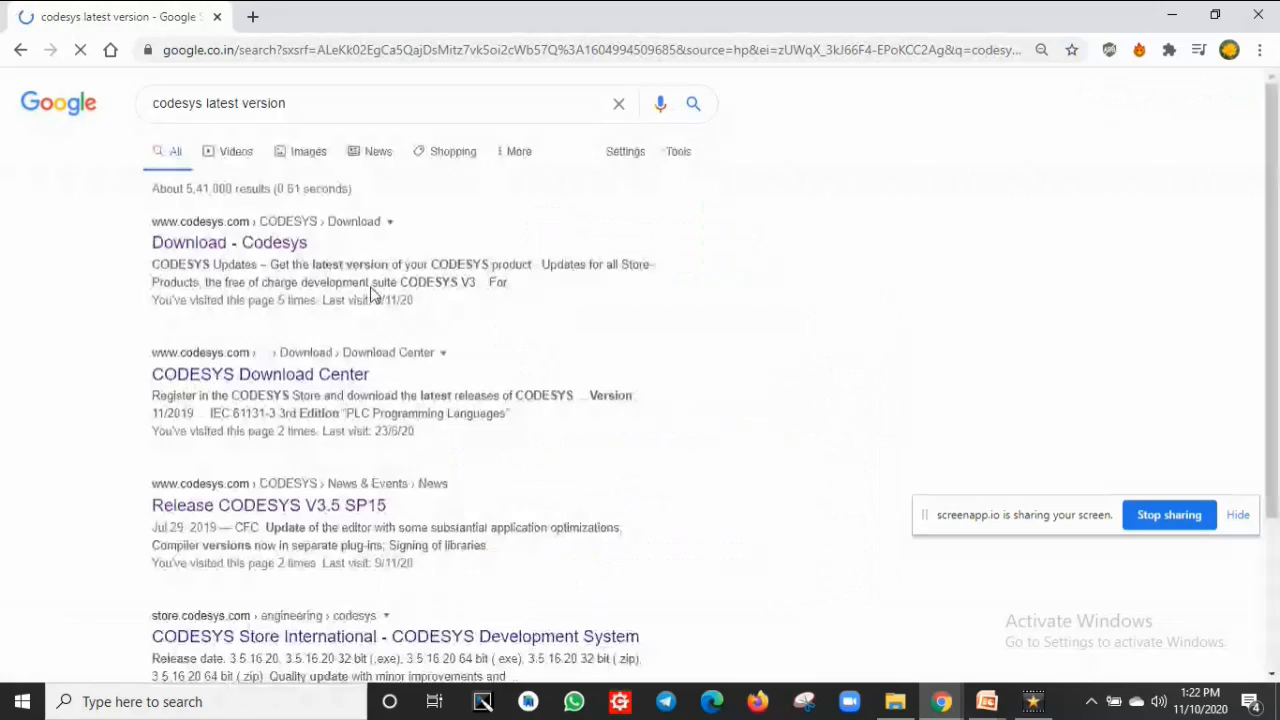
scroll("down", 3)
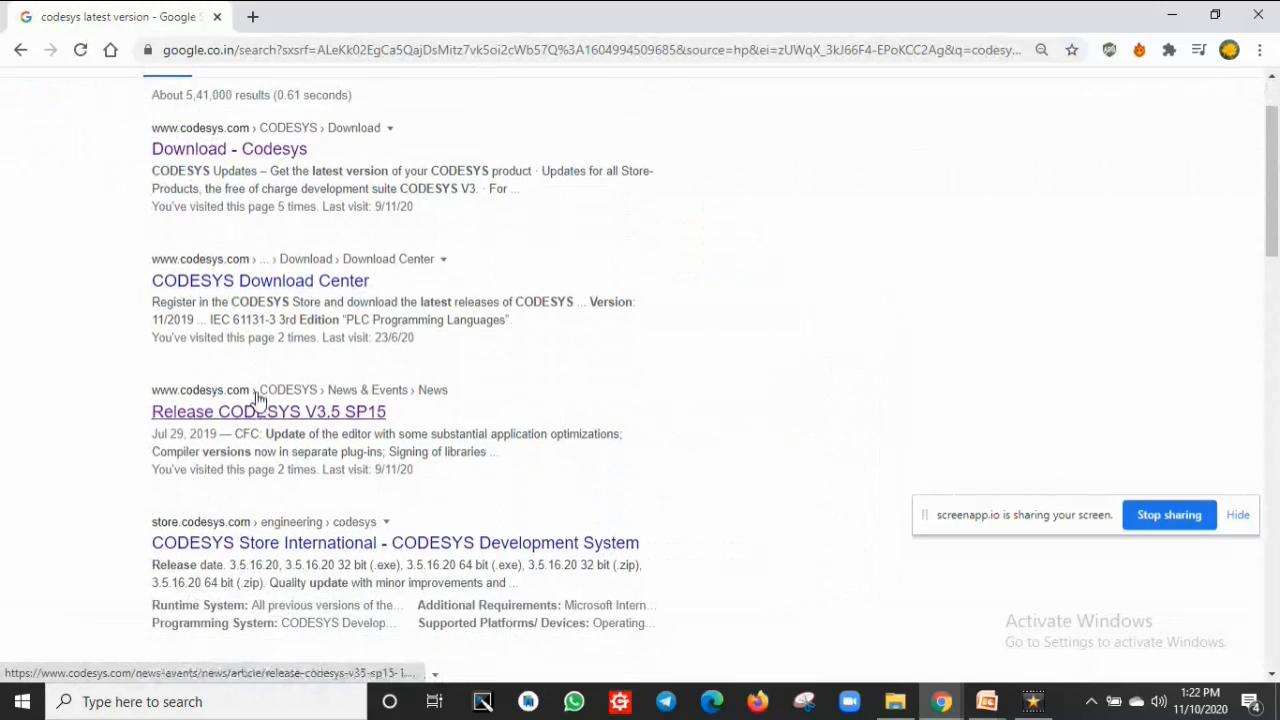
mouse_move(200, 424)
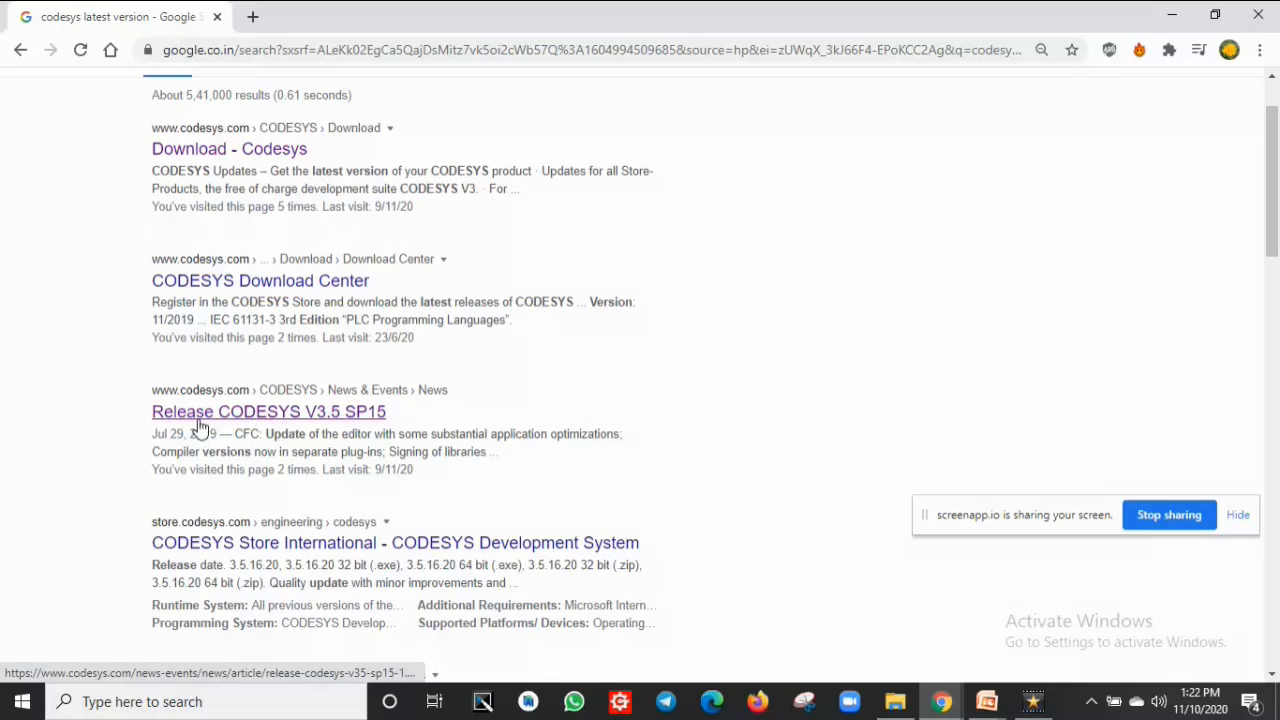
mouse_move(370, 418)
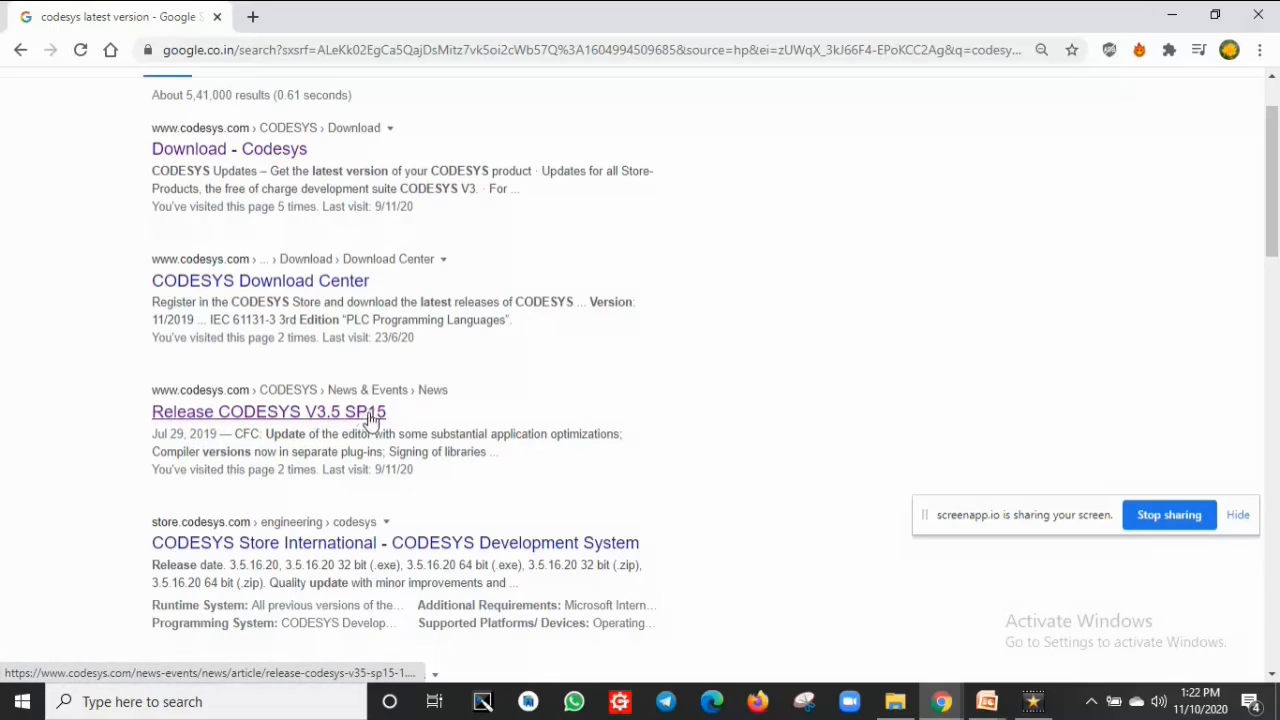
left_click(268, 412)
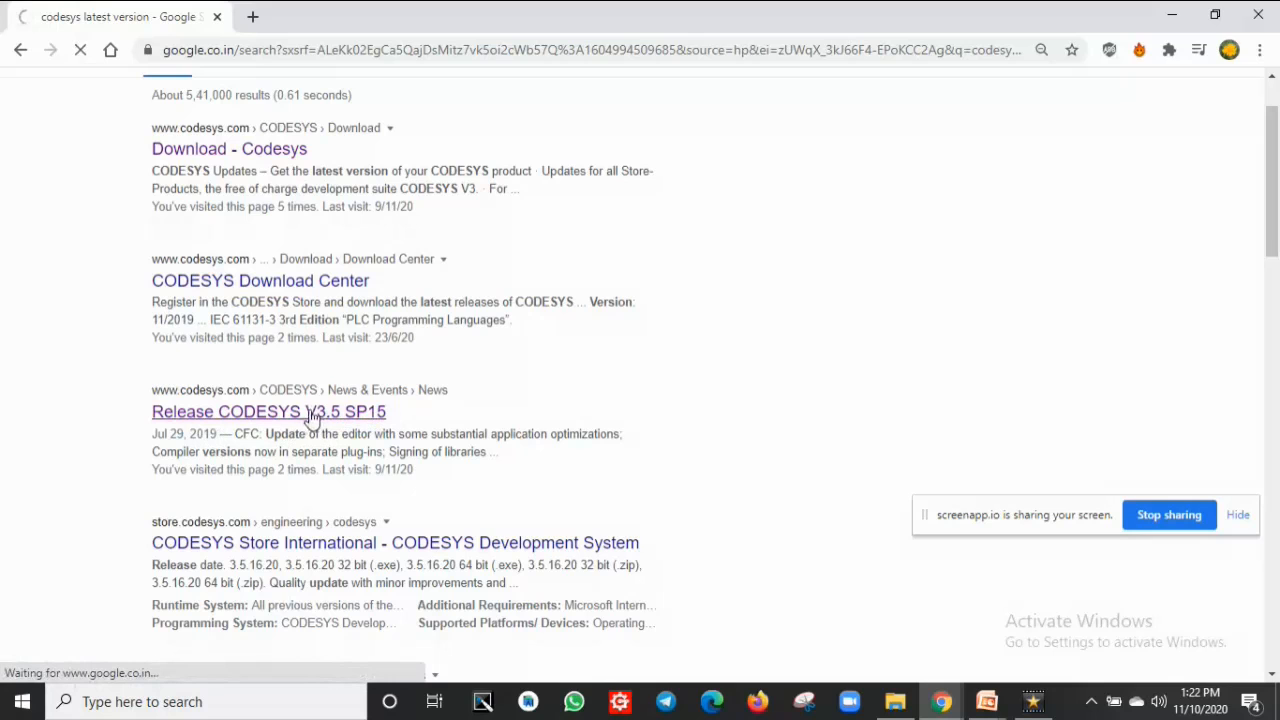
Read through the V3.5 SP15 release article and follow its link to the CODESYS Store.
left_click(268, 412)
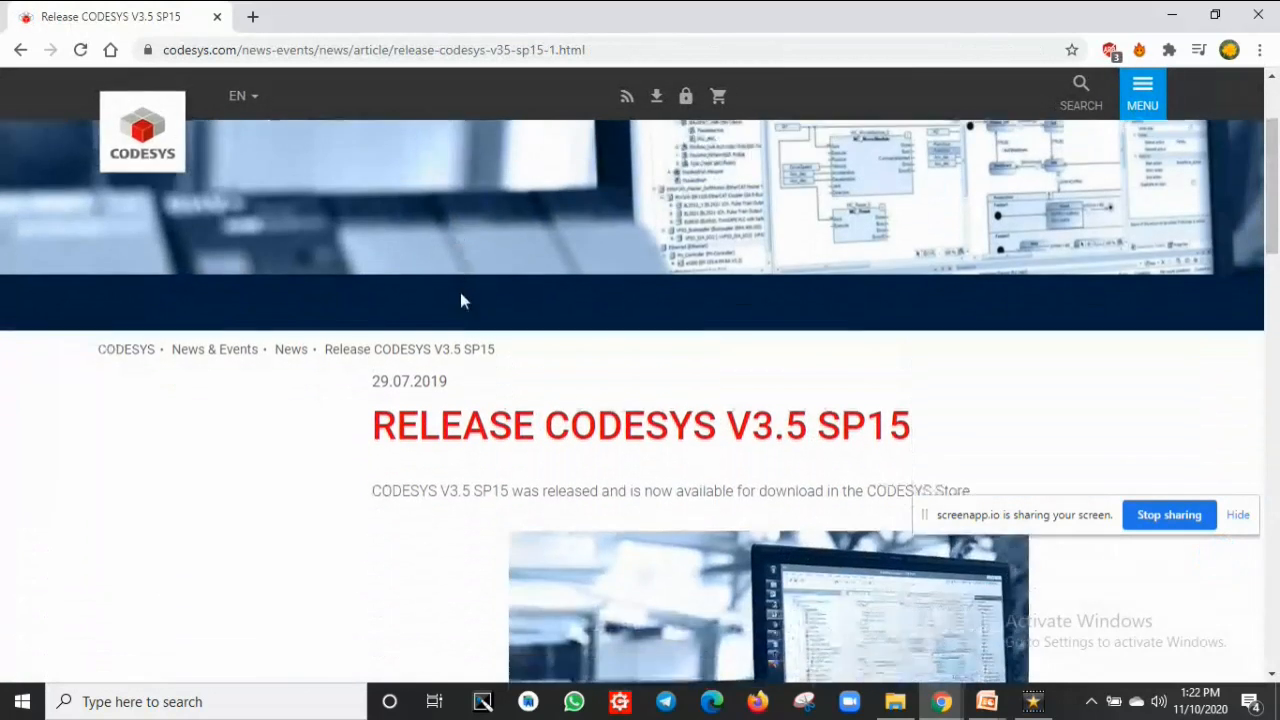
scroll("down", 3)
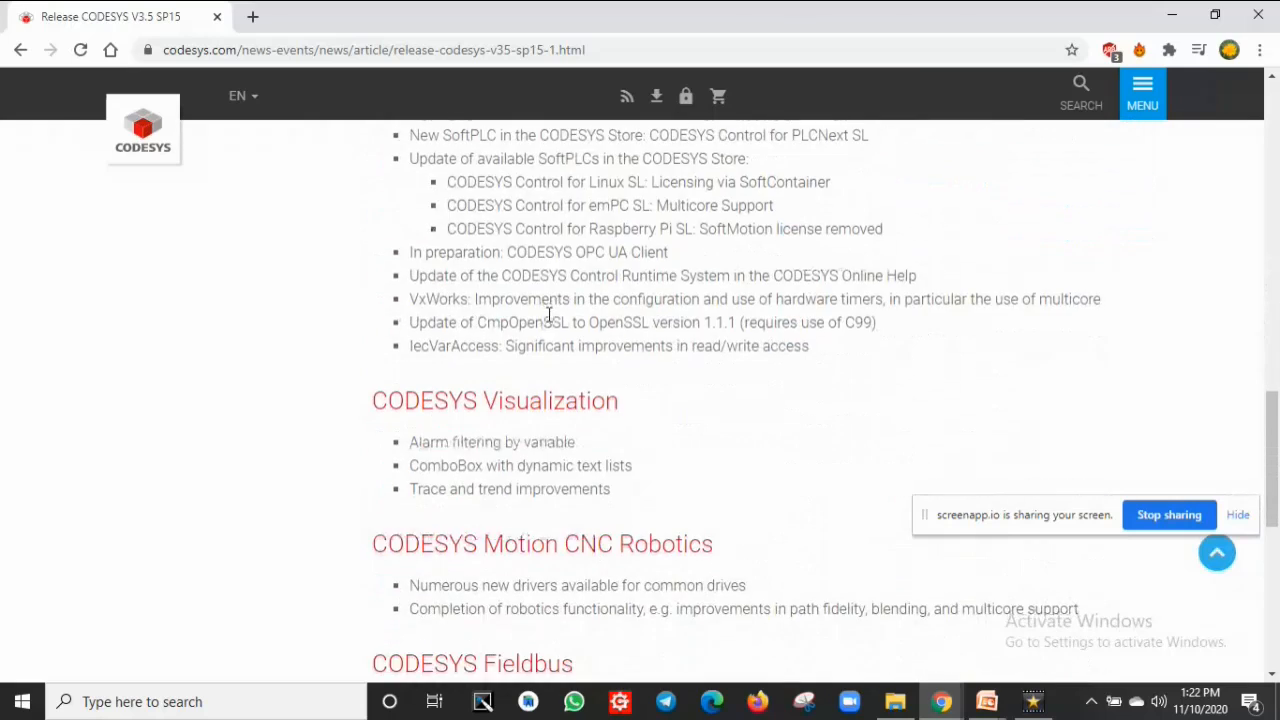
scroll("up", 3)
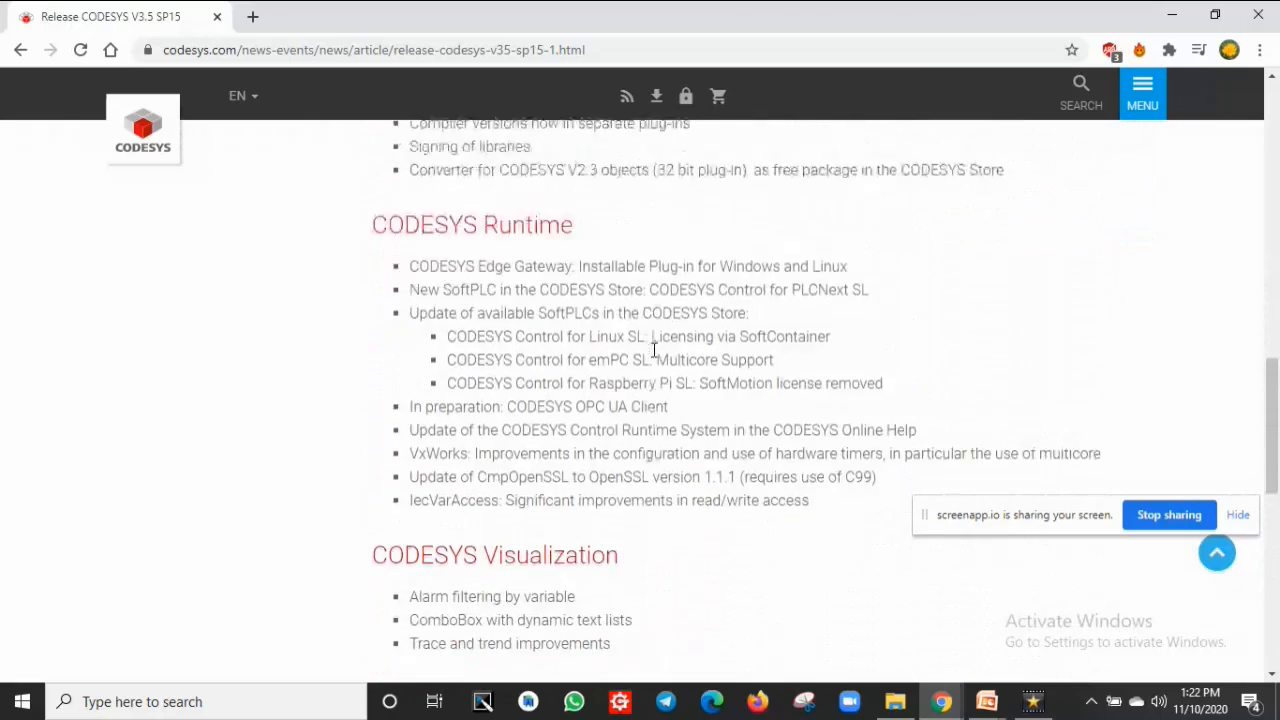
scroll("up", 3)
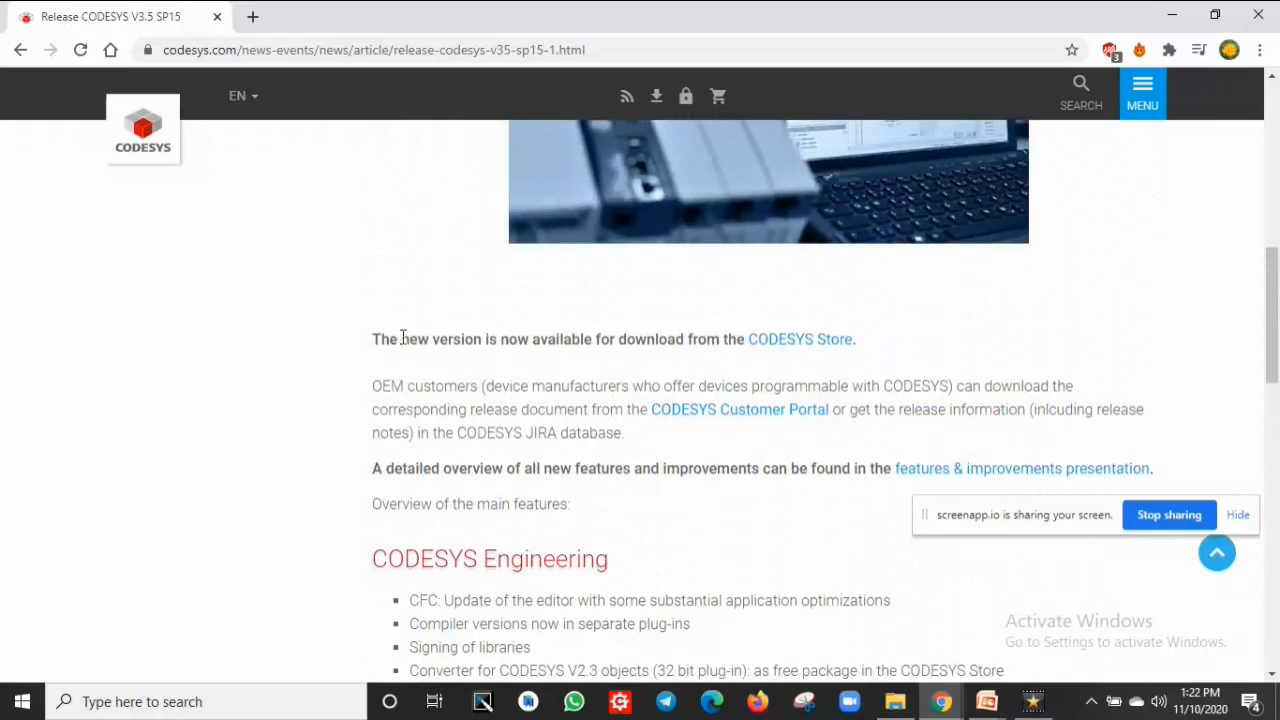
mouse_move(790, 340)
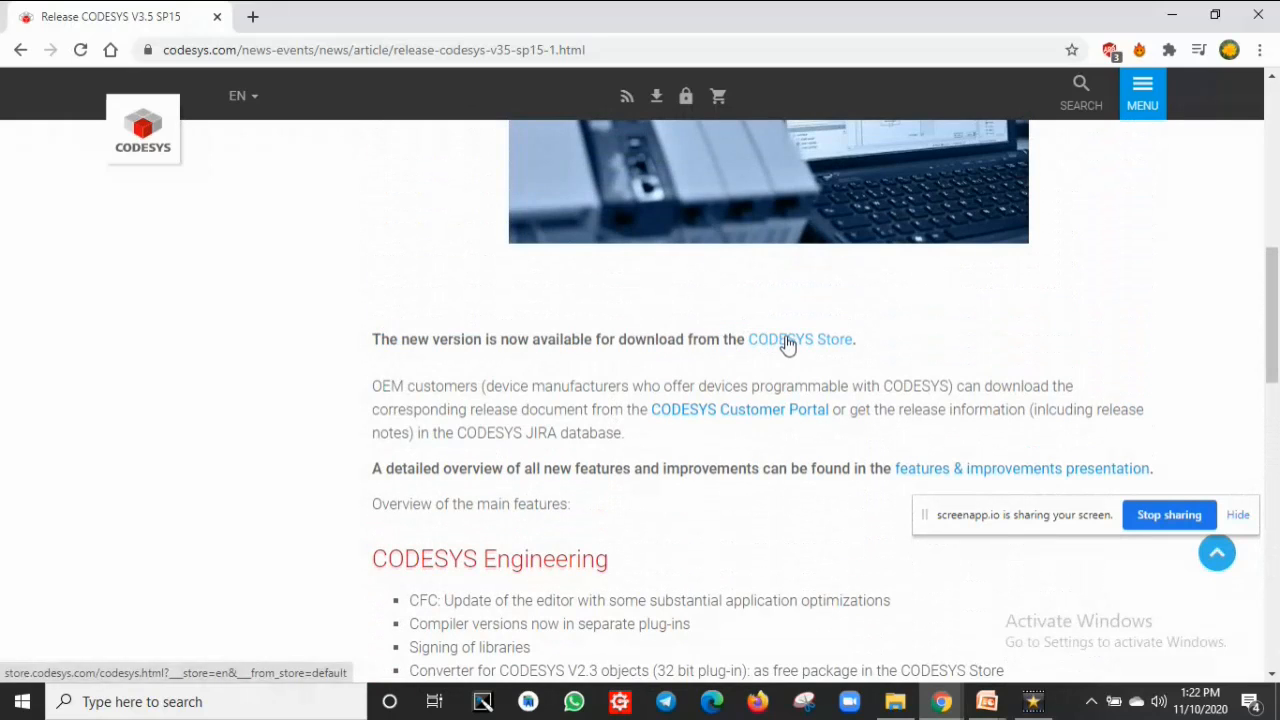
left_click(800, 340)
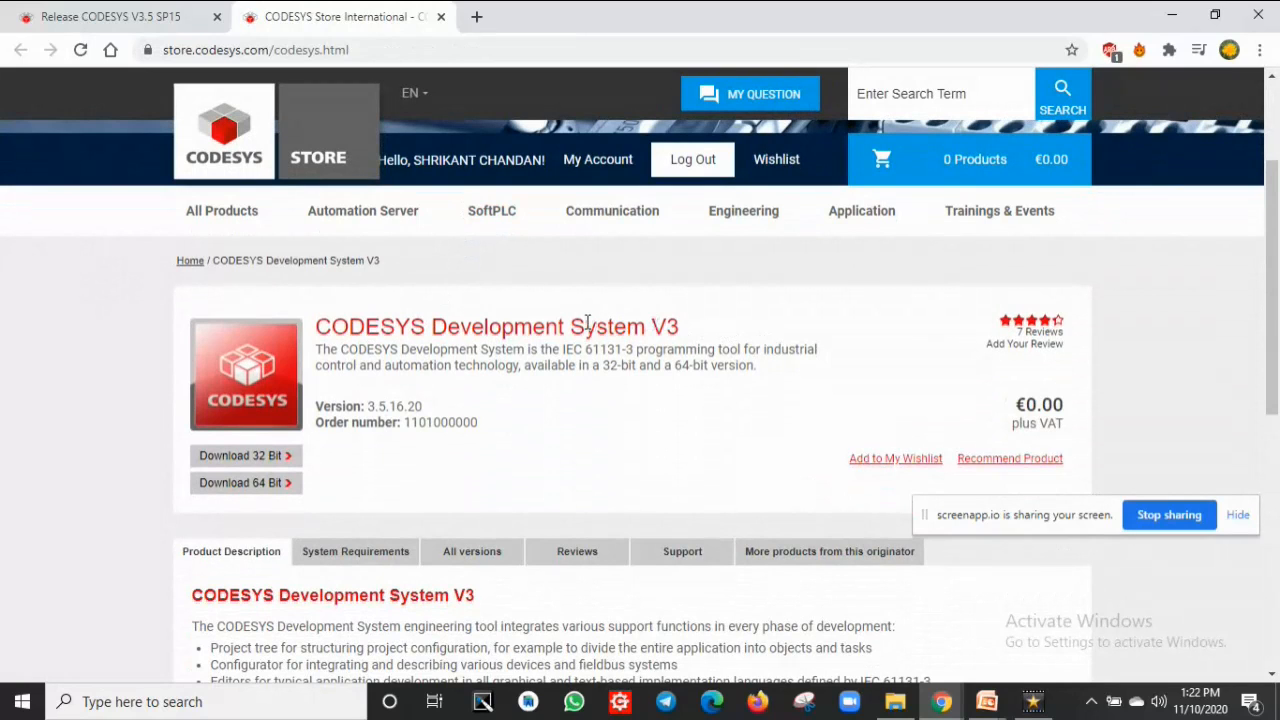
mouse_move(126, 430)
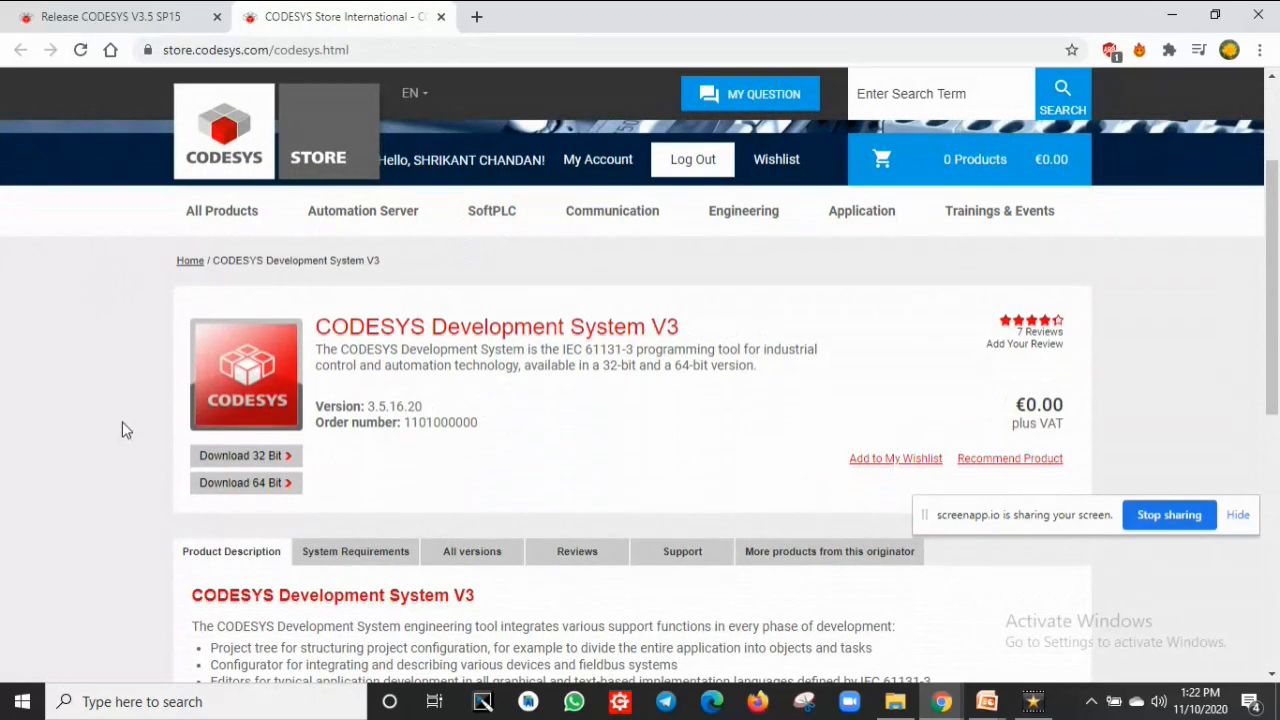
mouse_move(140, 440)
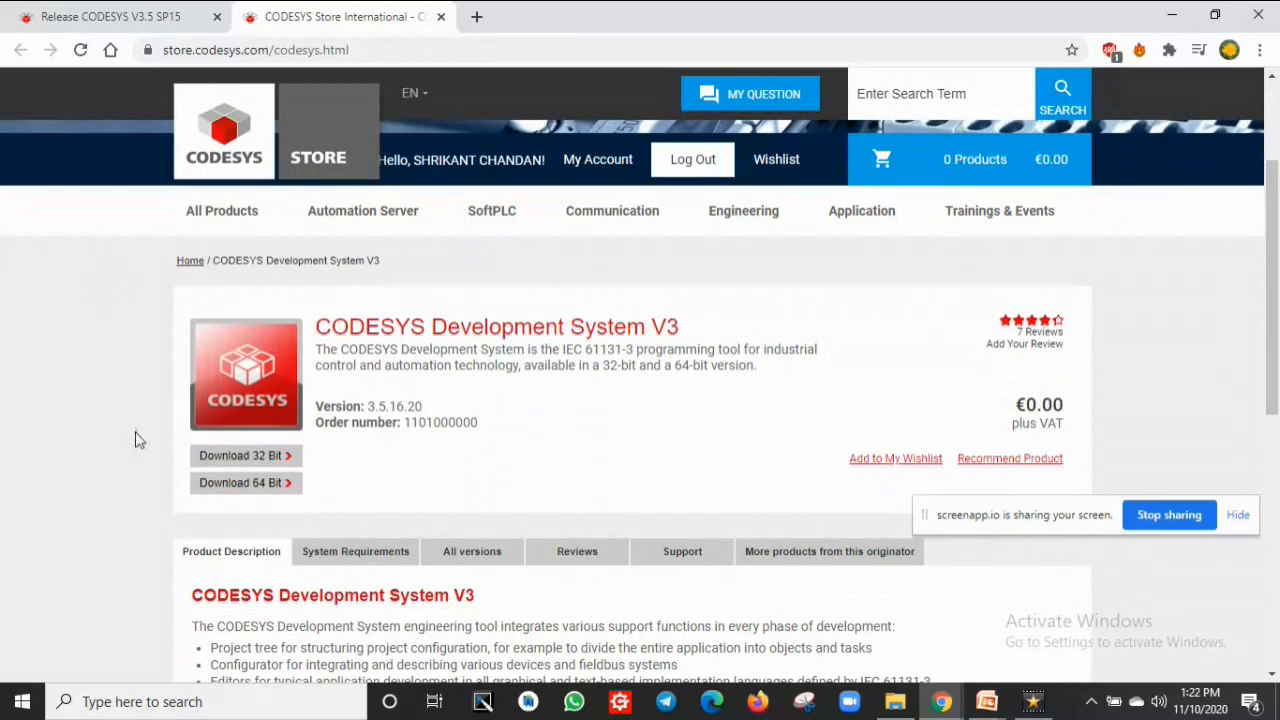
mouse_move(176, 450)
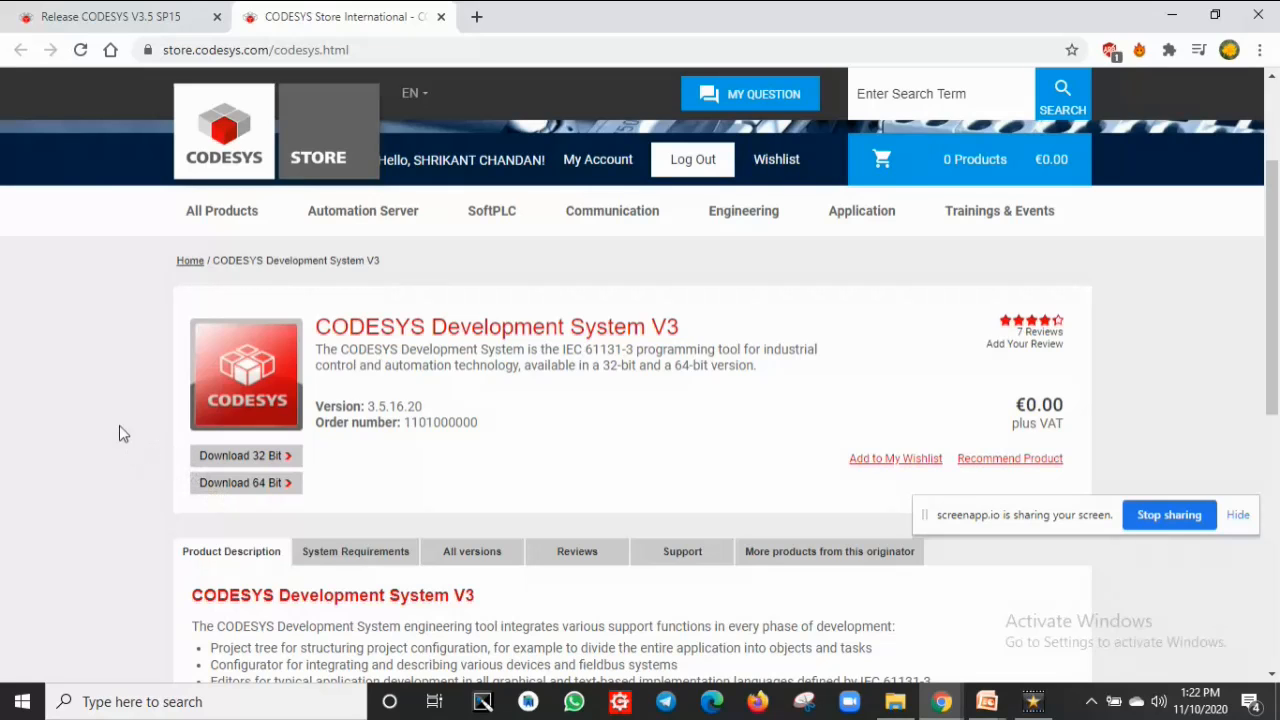
mouse_move(198, 470)
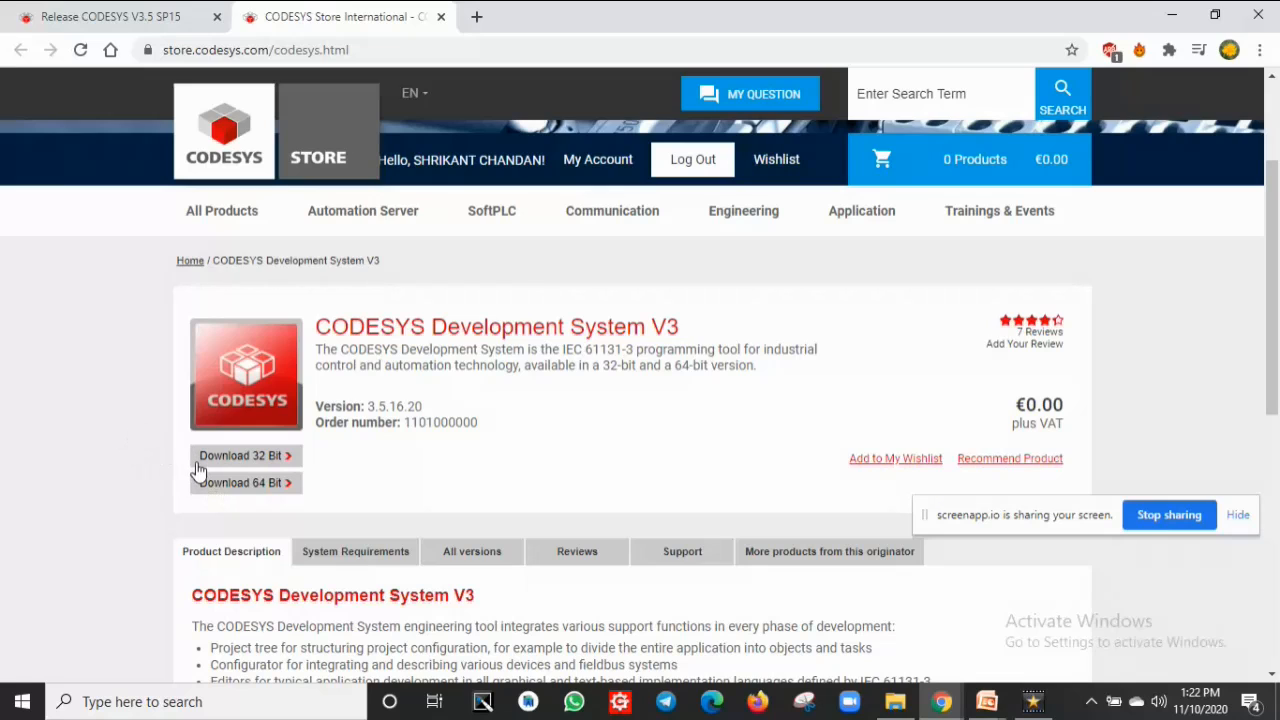
mouse_move(128, 442)
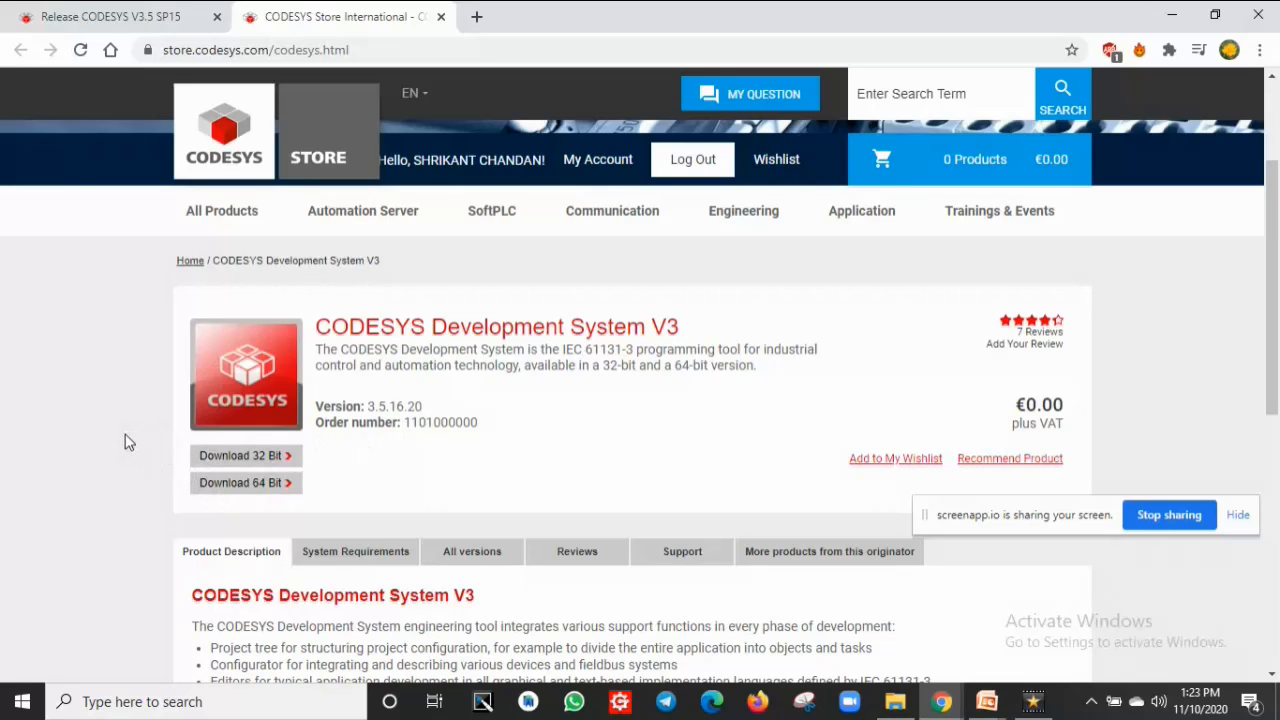
mouse_move(204, 472)
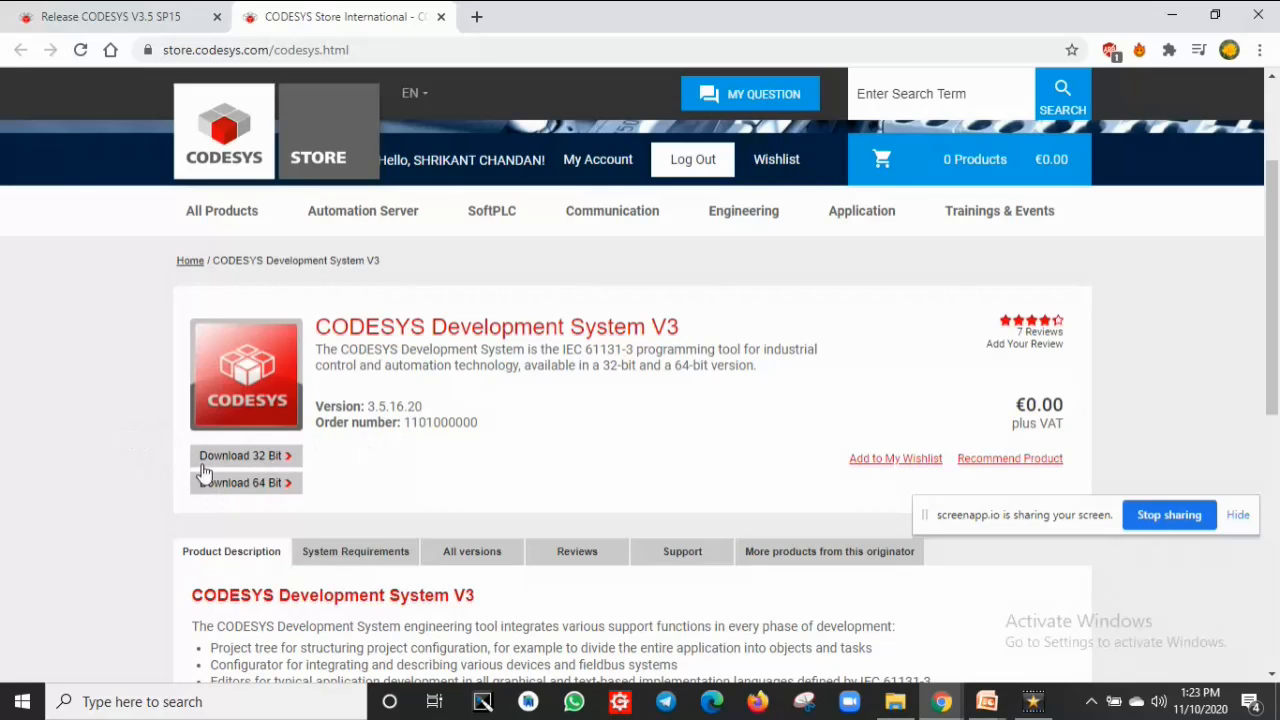
mouse_move(246, 482)
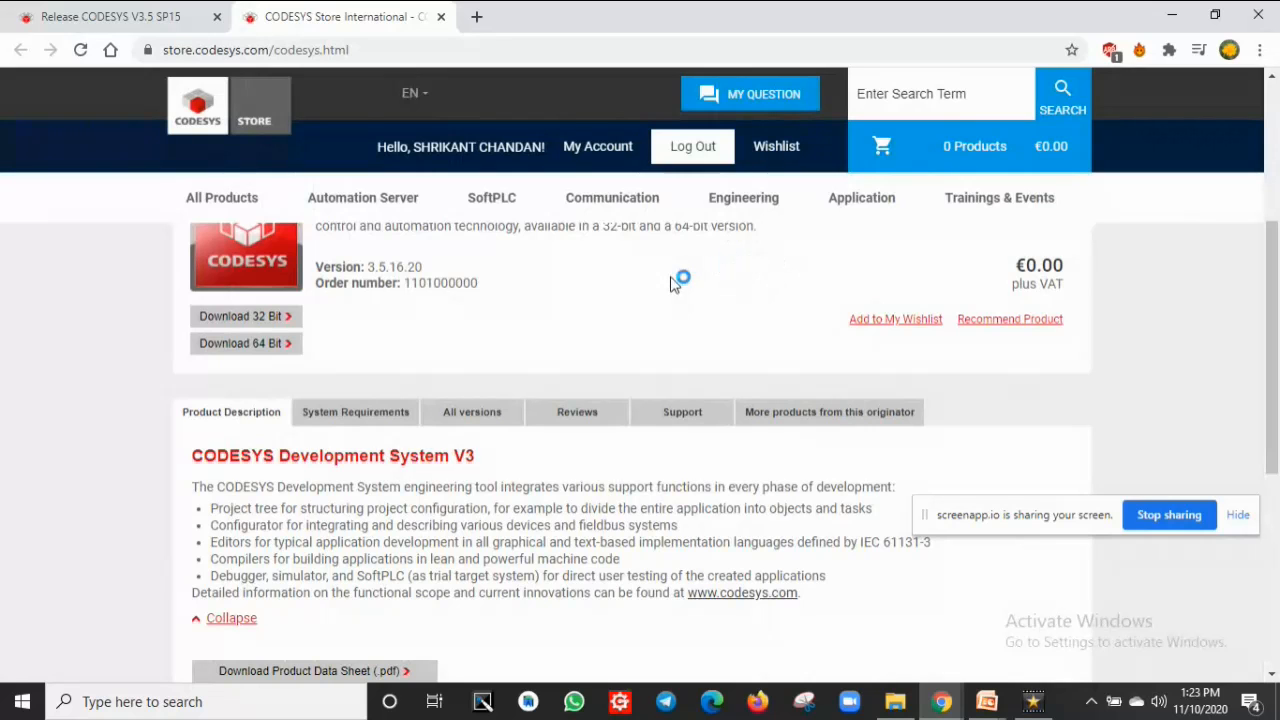
Download the 64-bit CODESYS 3.5.16.20 installer into New folder on the E: drive.
left_click(240, 344)
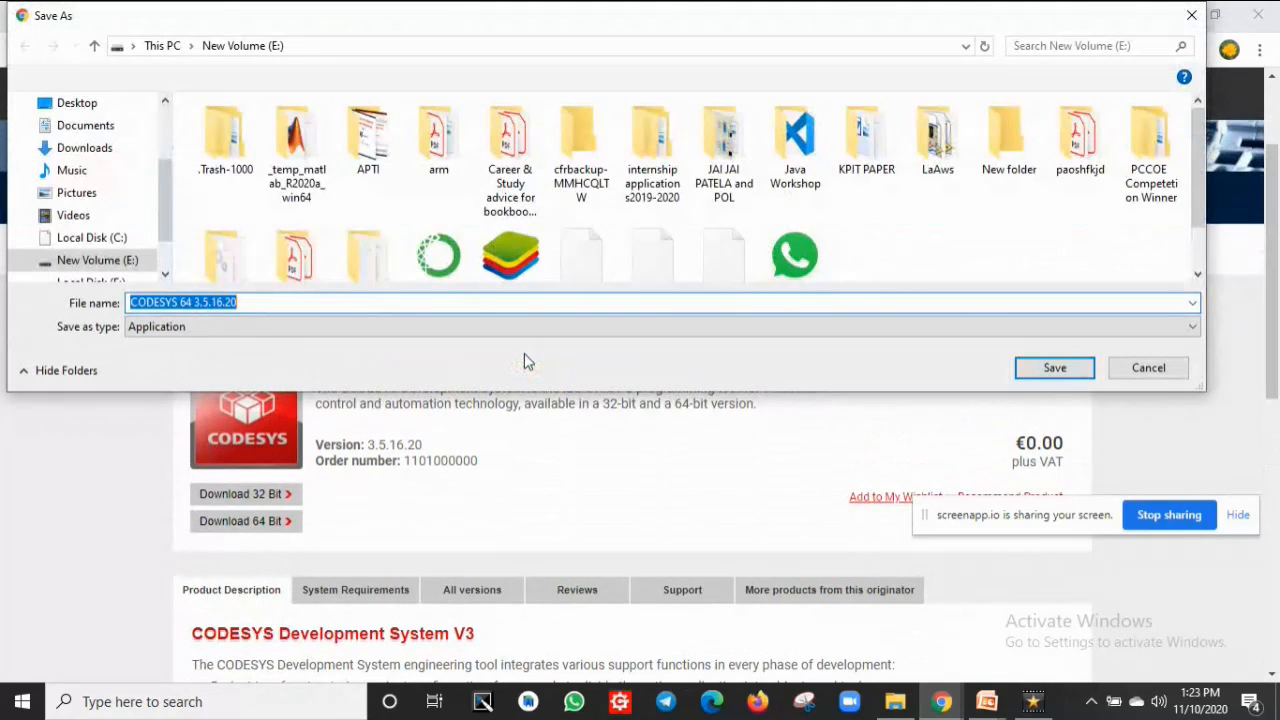
scroll("down", 3)
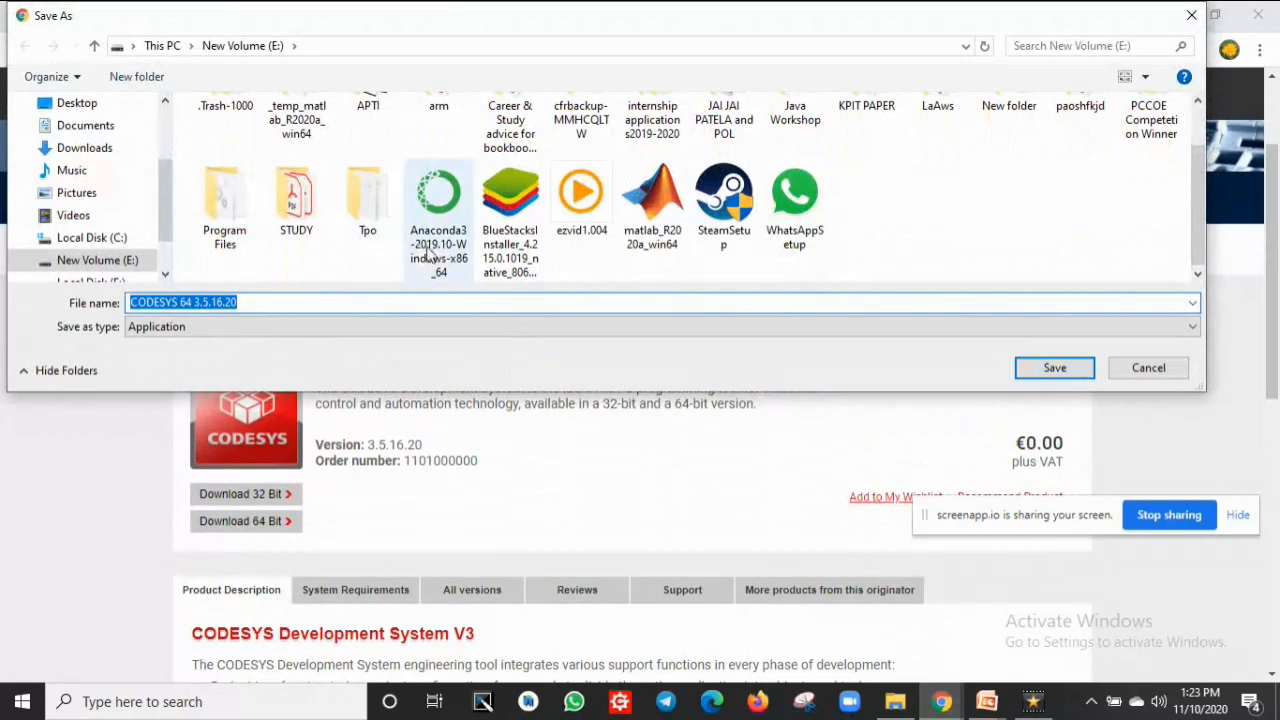
mouse_move(296, 200)
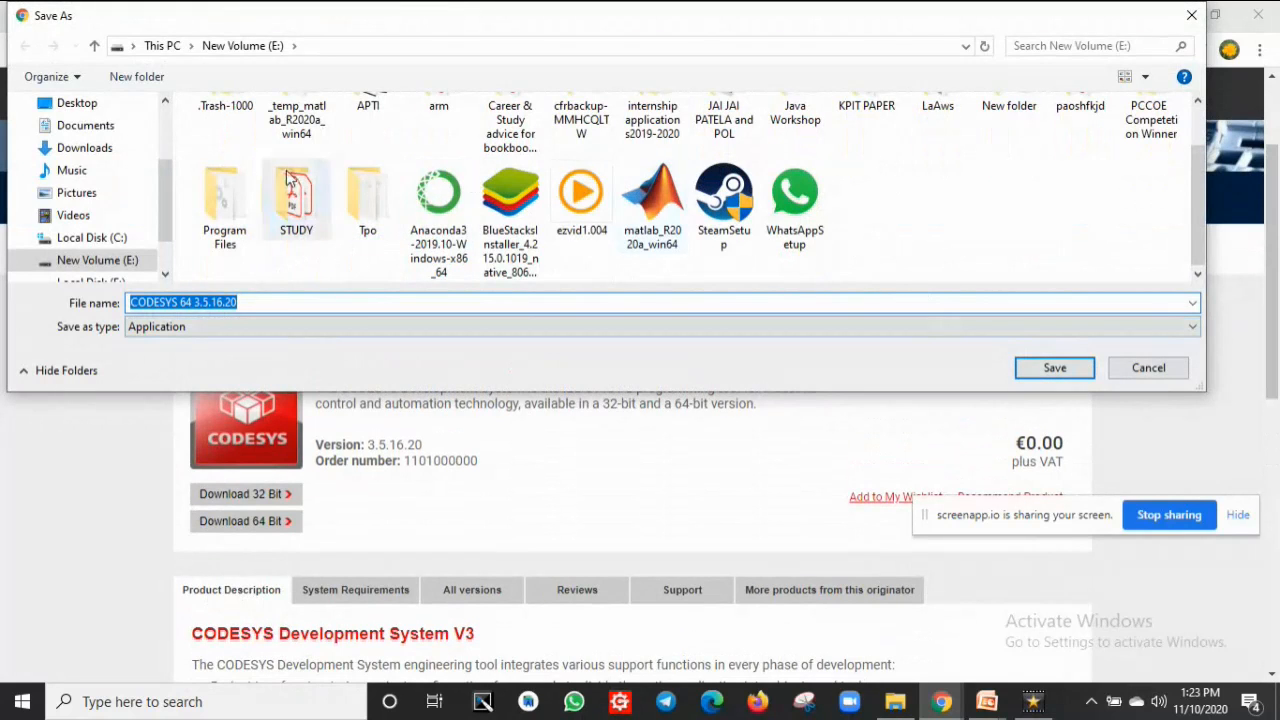
scroll("up", 3)
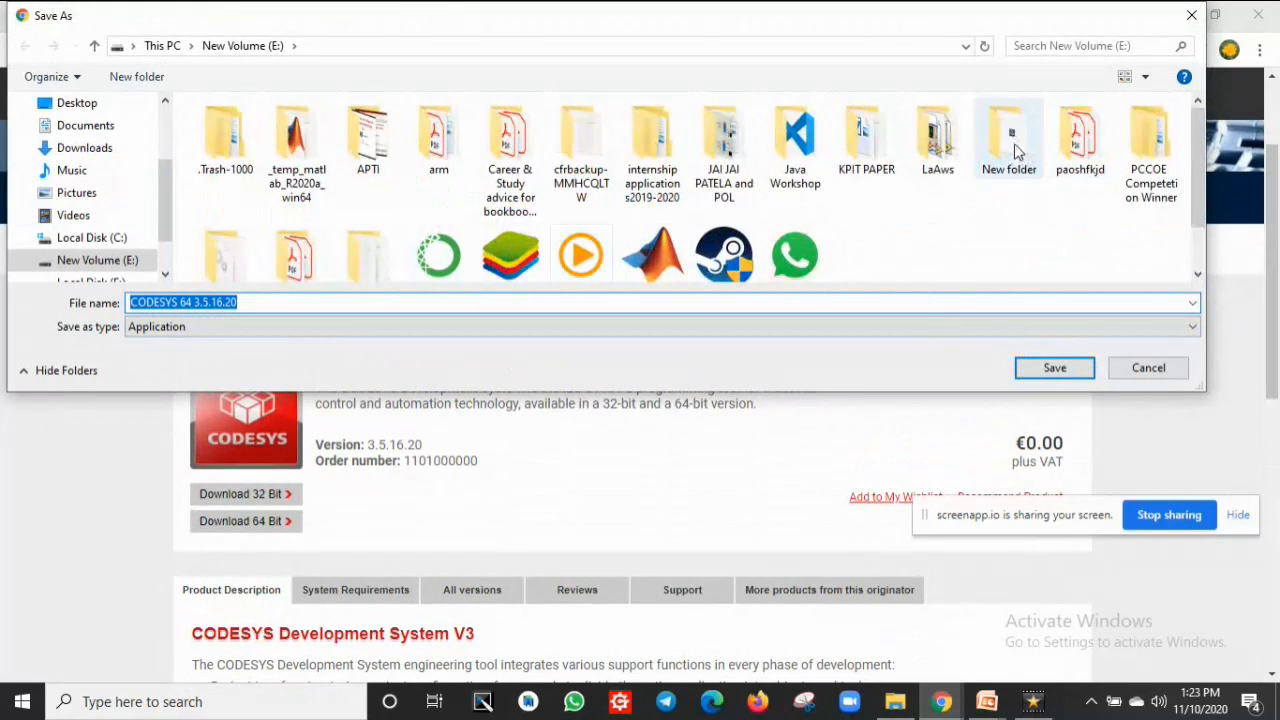
double_click(1008, 138)
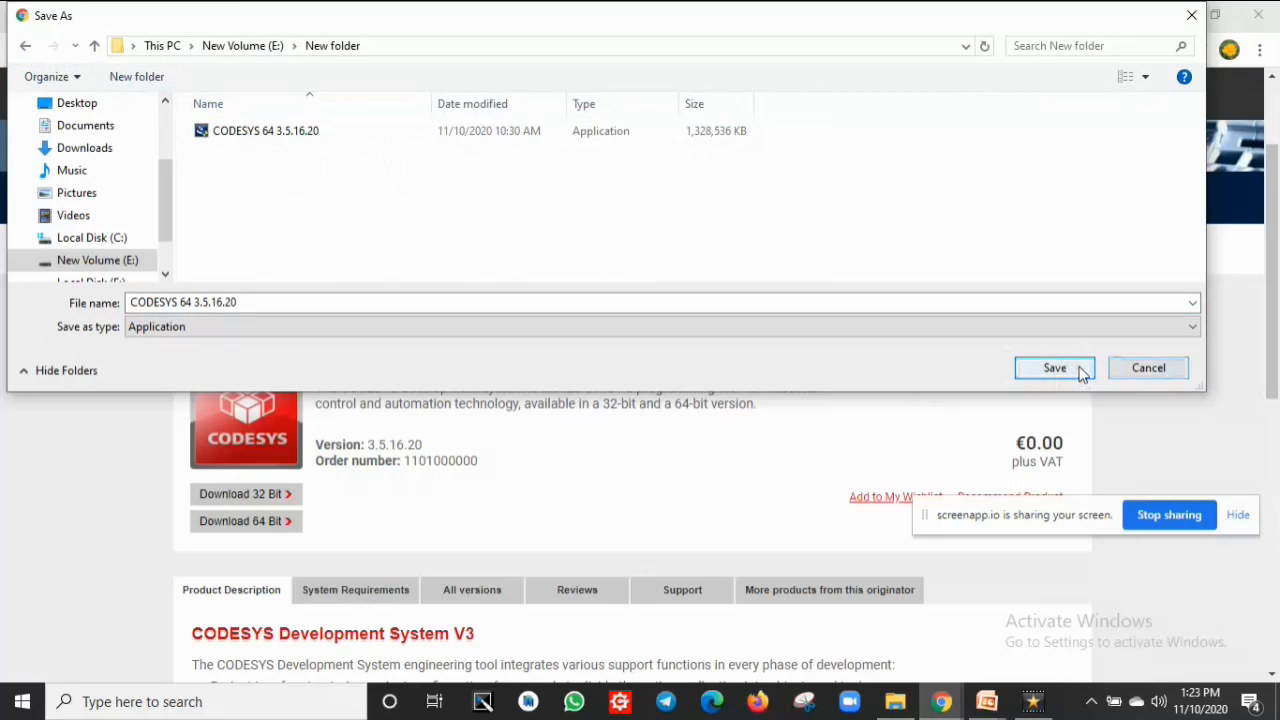
left_click(1054, 368)
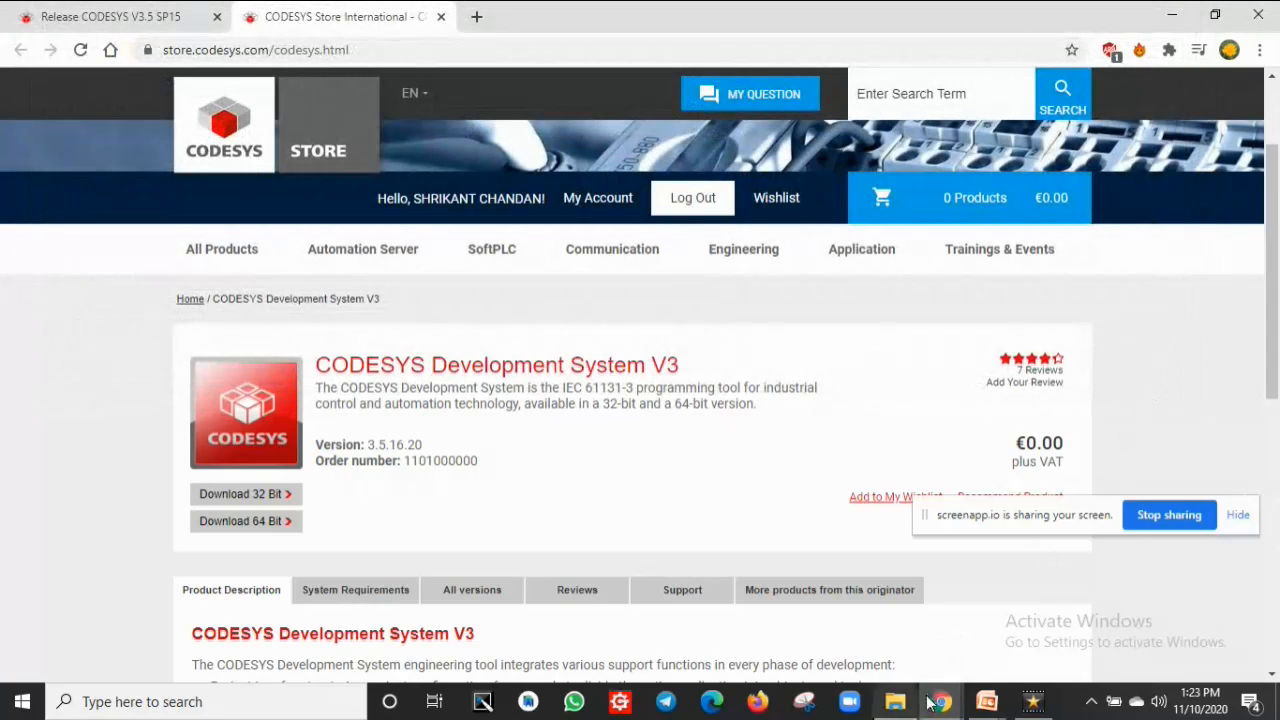
mouse_move(788, 500)
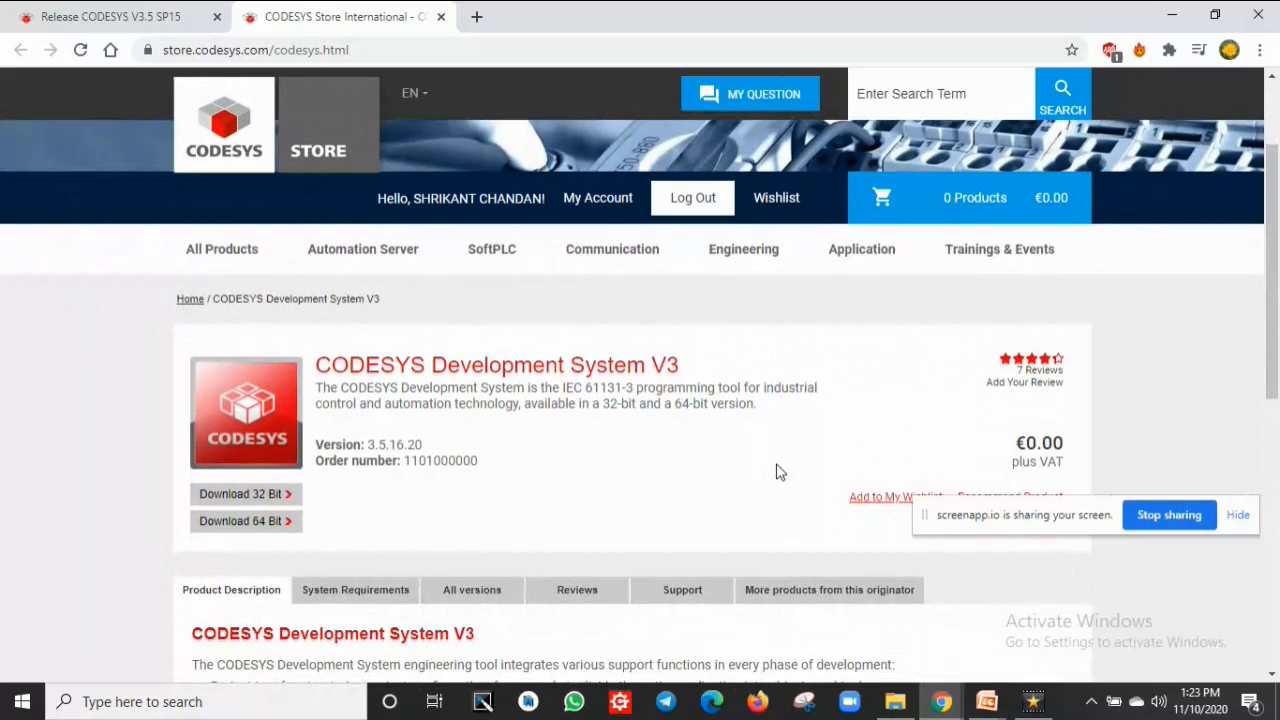
mouse_move(596, 198)
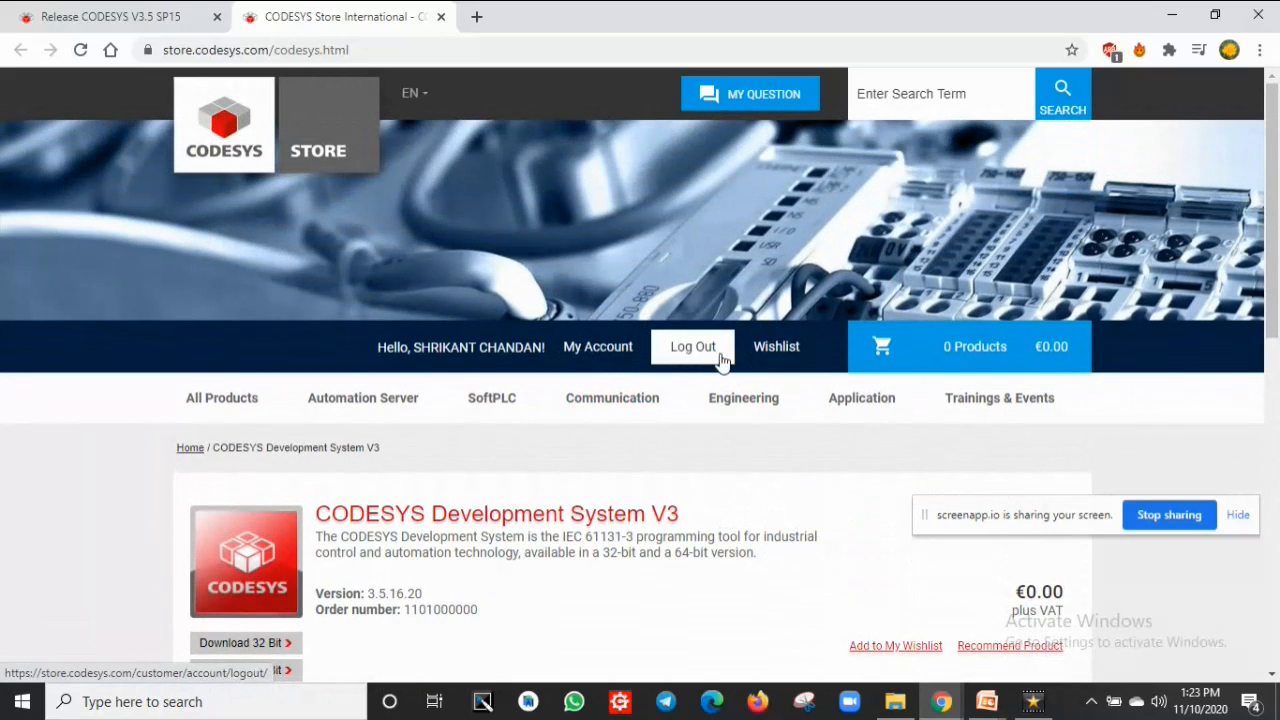
mouse_move(622, 364)
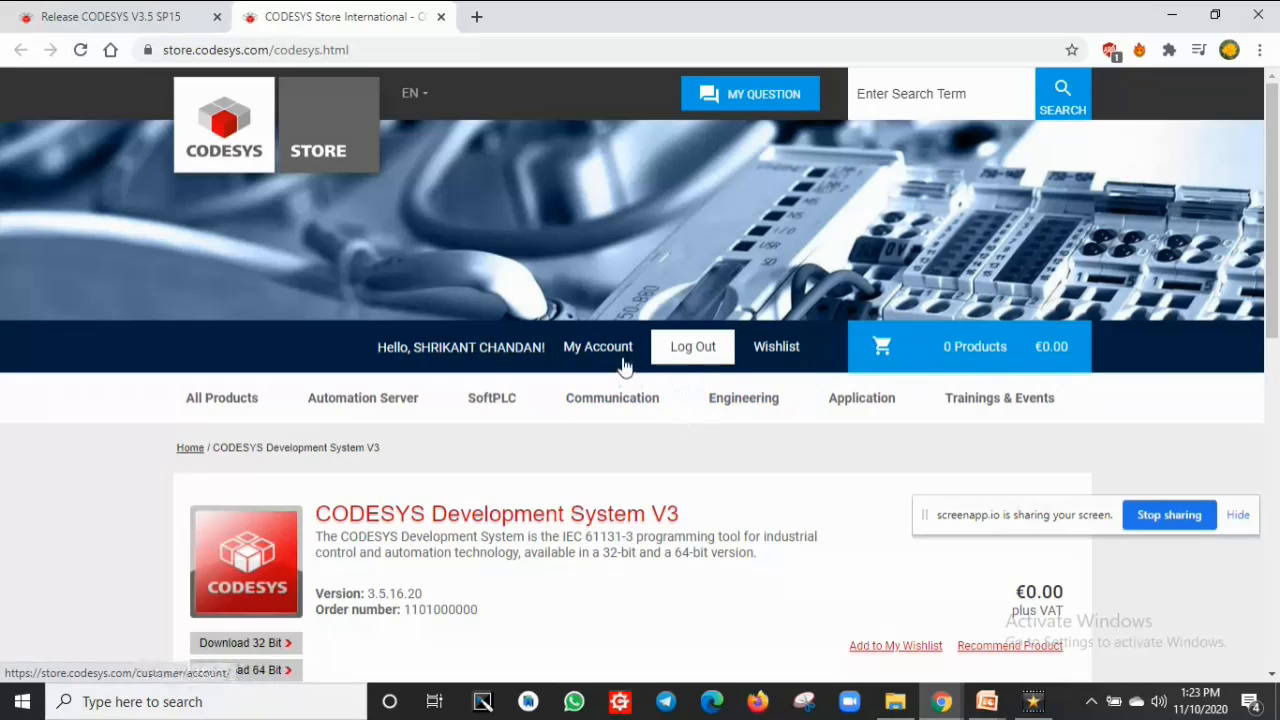
mouse_move(596, 346)
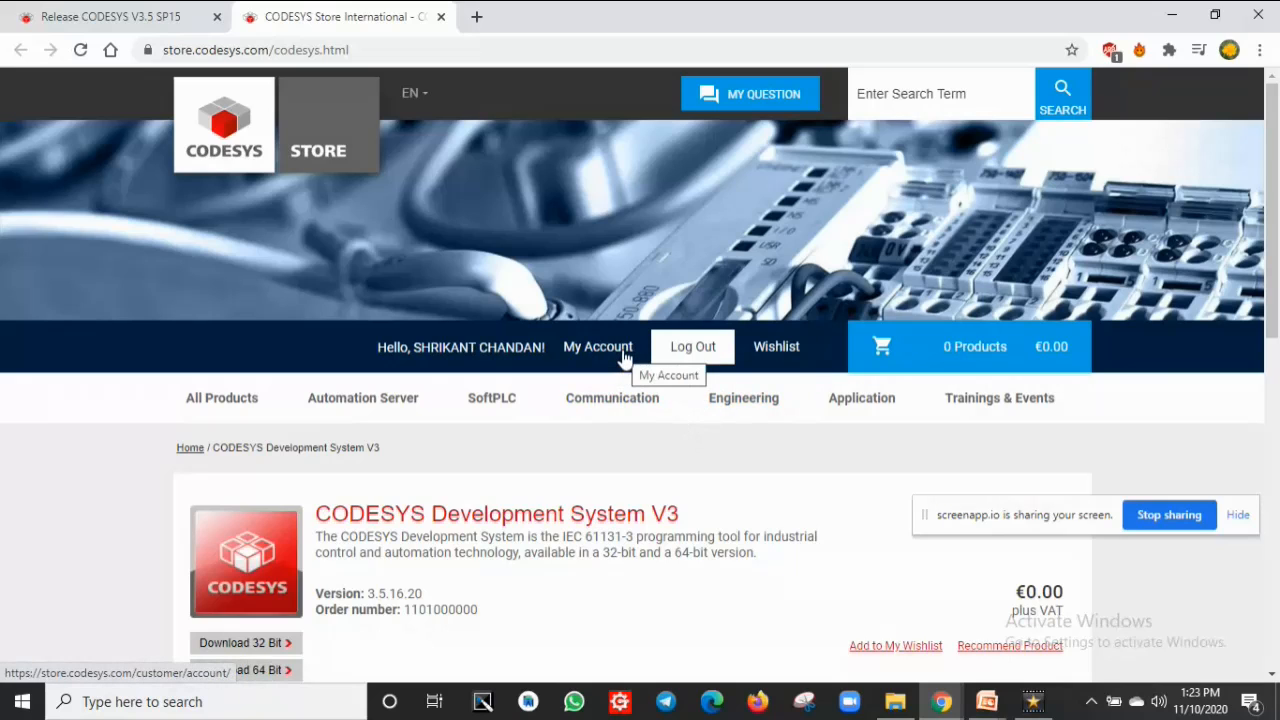
mouse_move(692, 346)
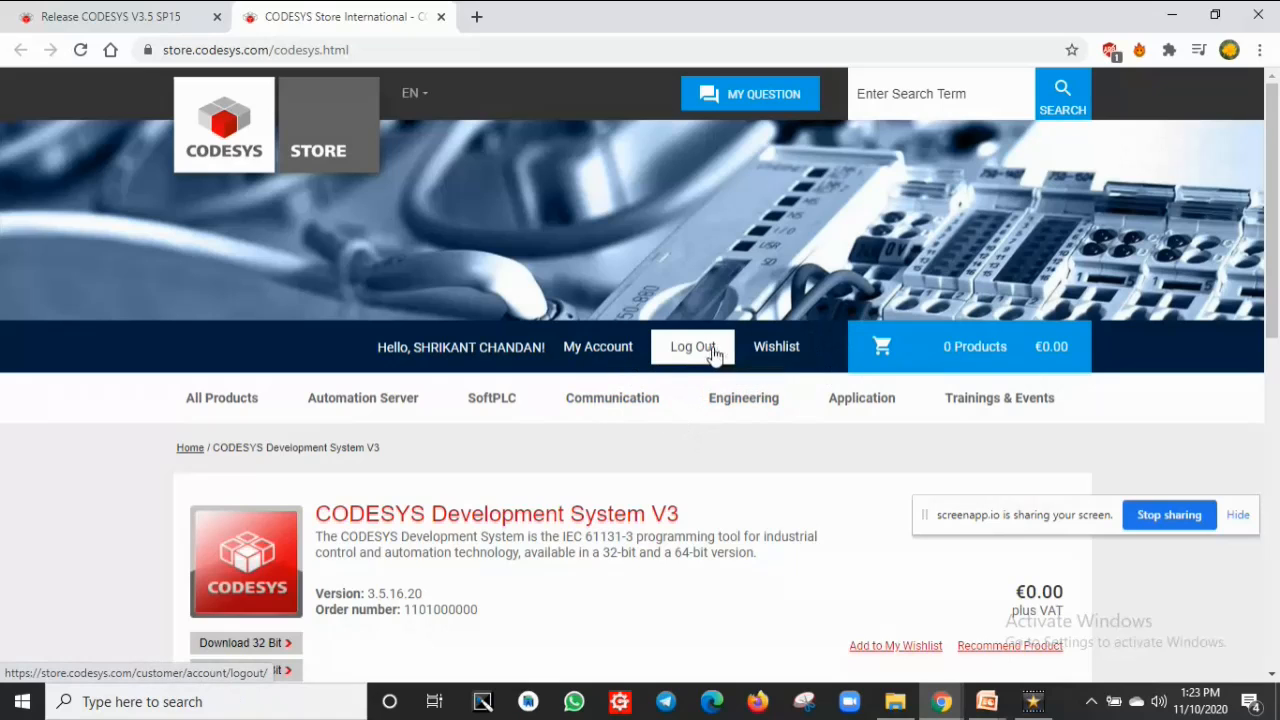
mouse_move(692, 346)
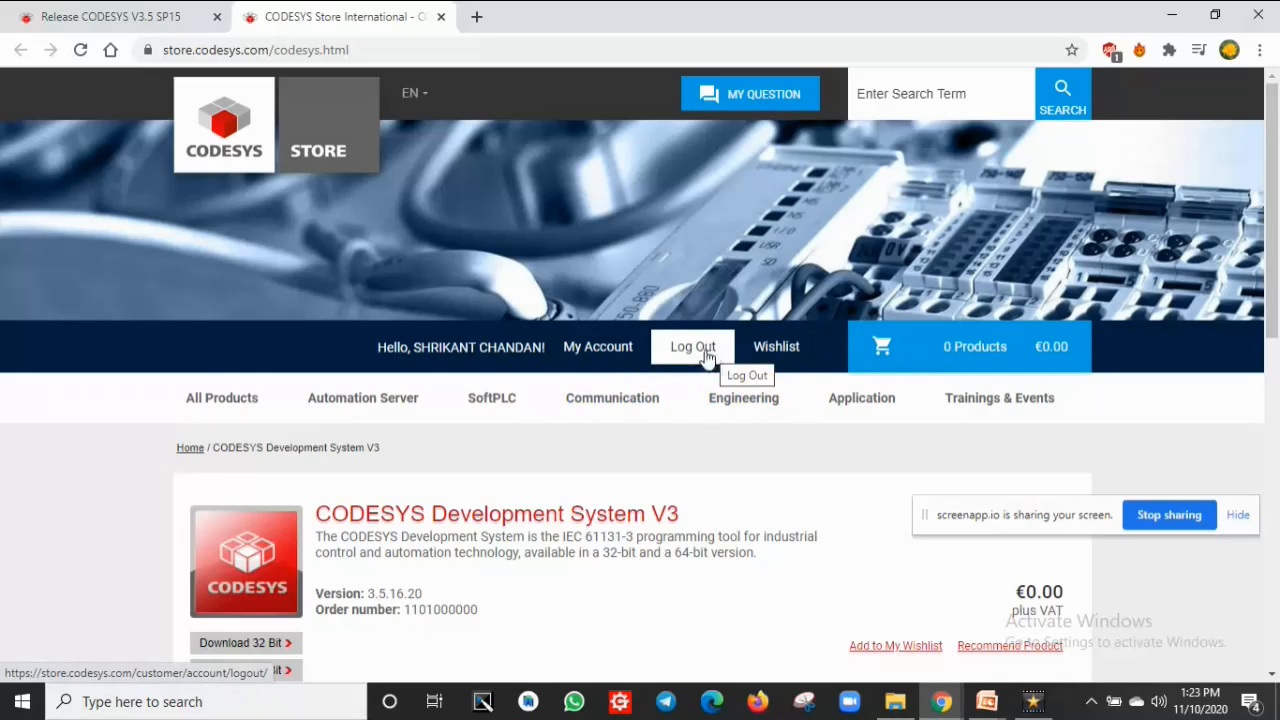
scroll("down", 3)
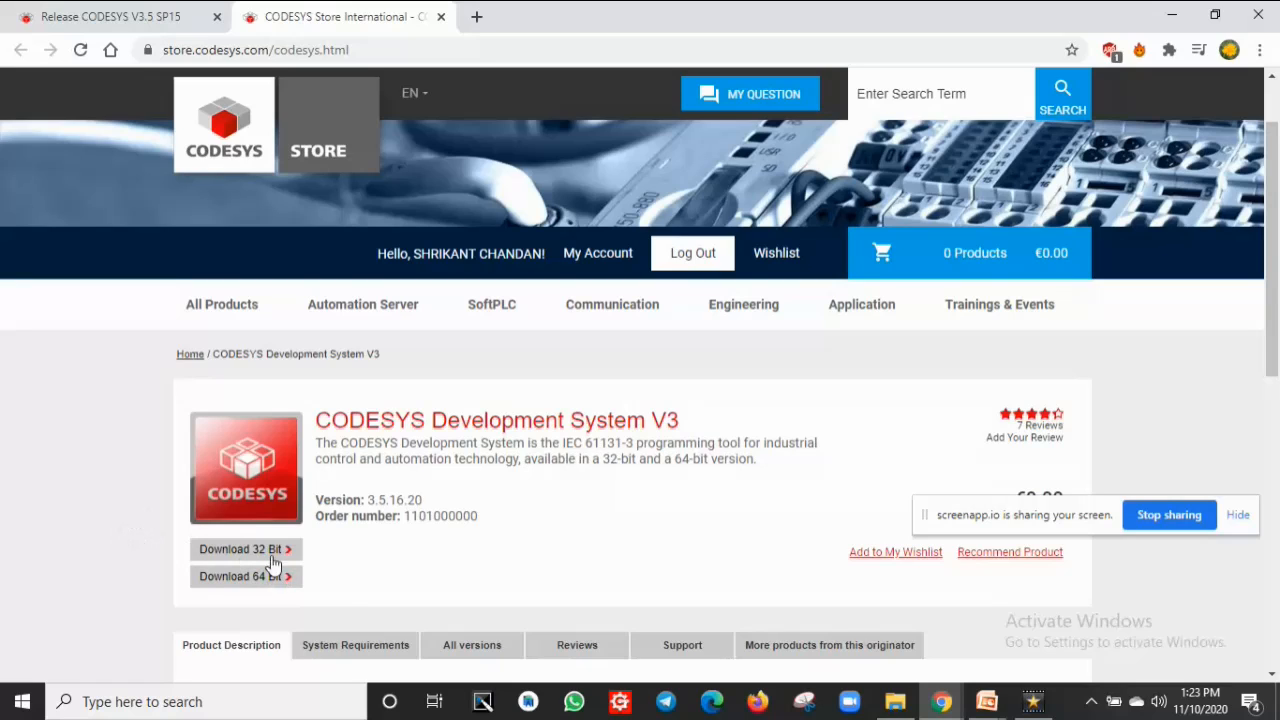
mouse_move(810, 596)
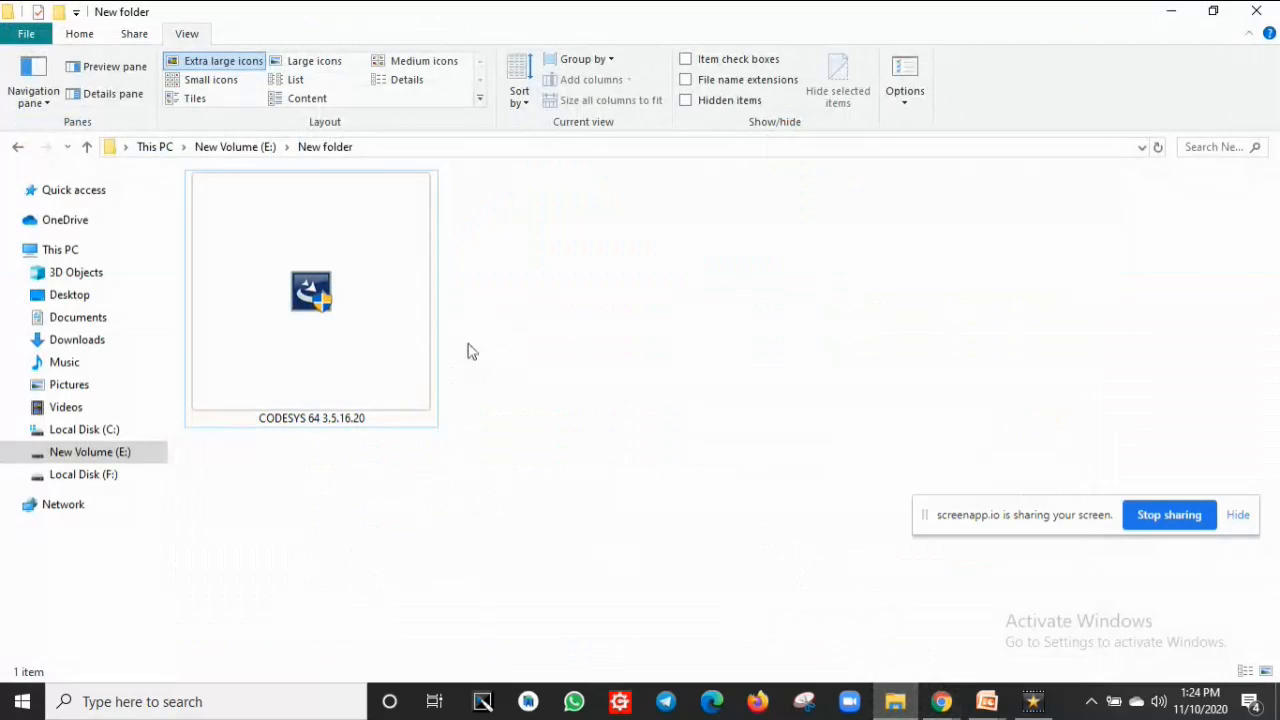
mouse_move(408, 324)
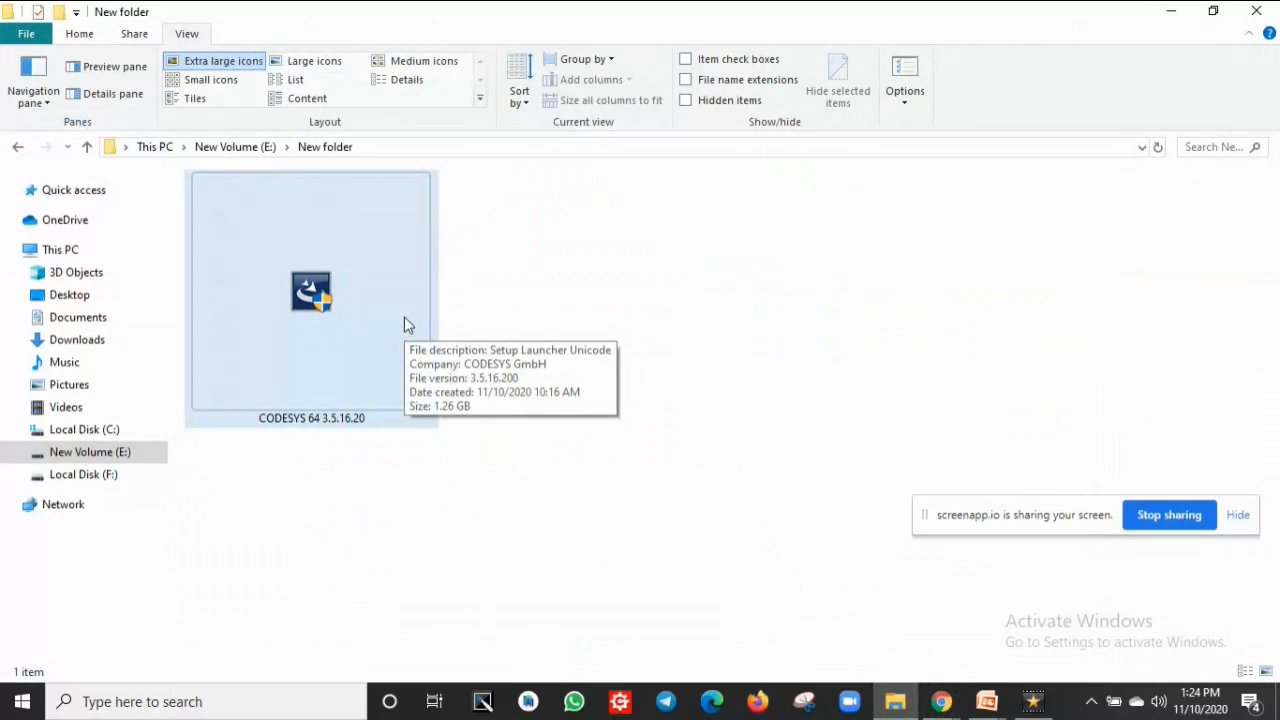
Run the downloaded CODESYS 64 3.5.16.20 application from New folder.
left_click(312, 292)
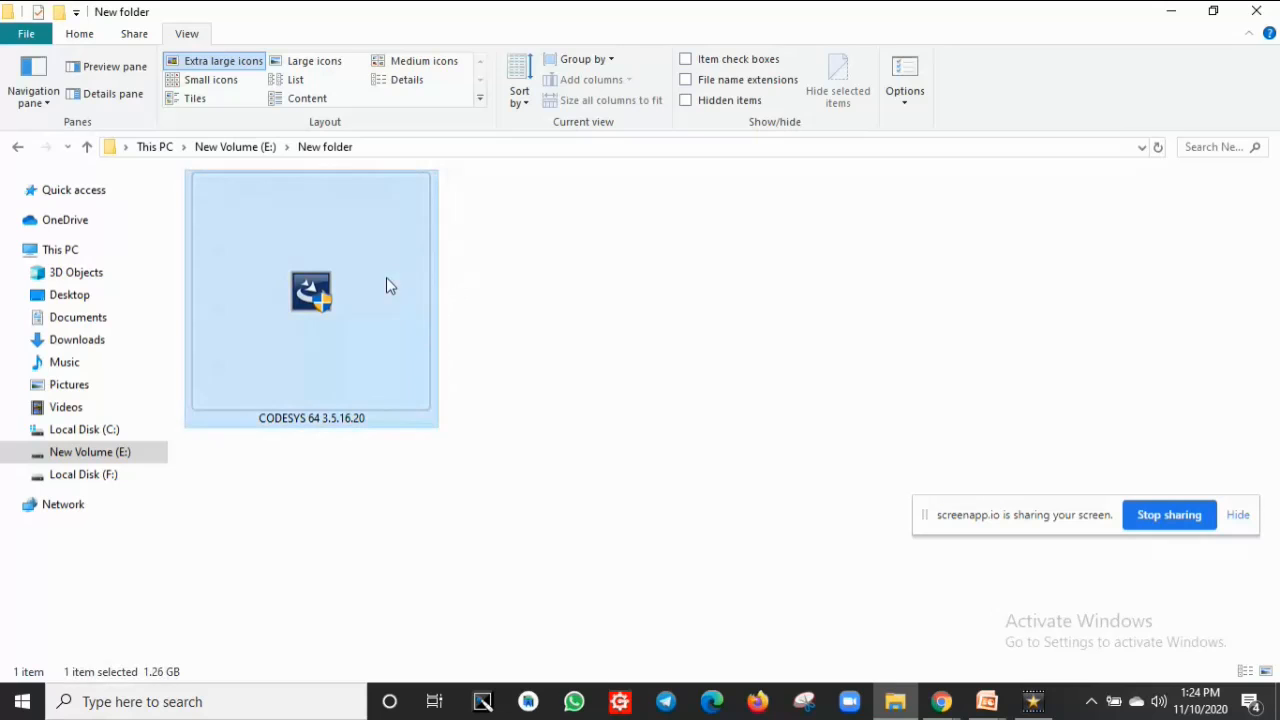
right_click(312, 292)
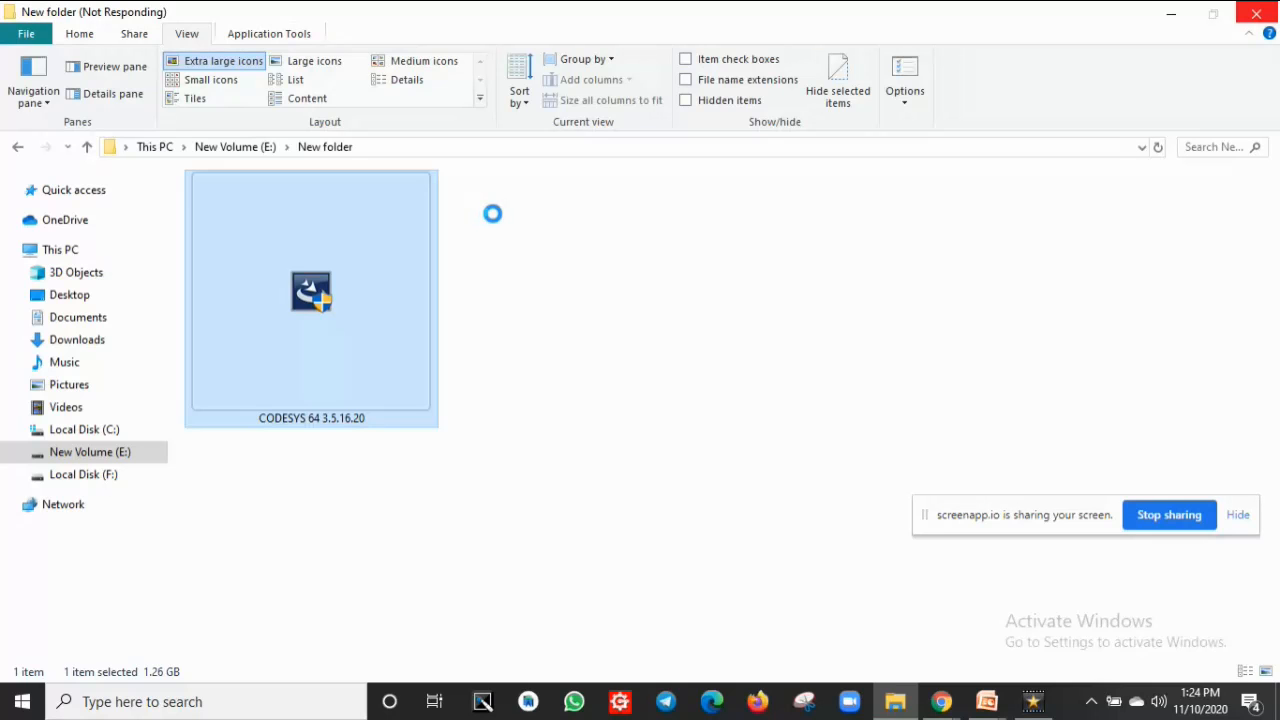
double_click(312, 292)
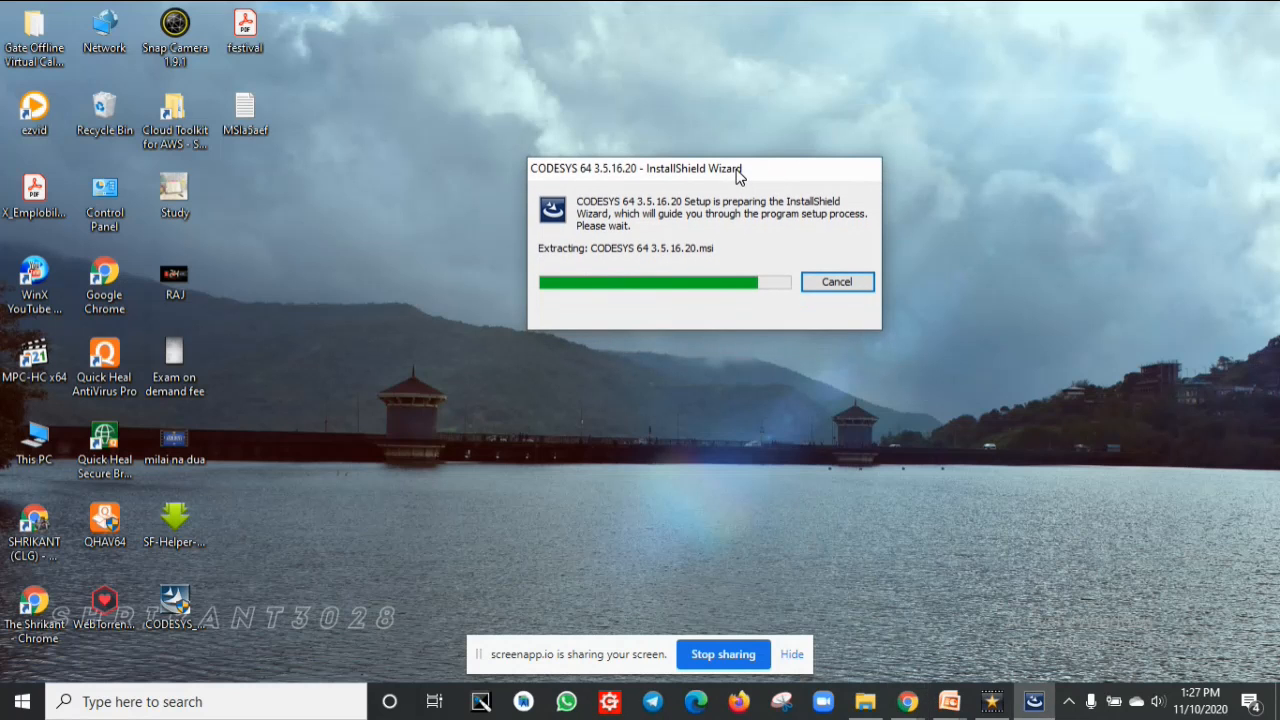
mouse_move(692, 298)
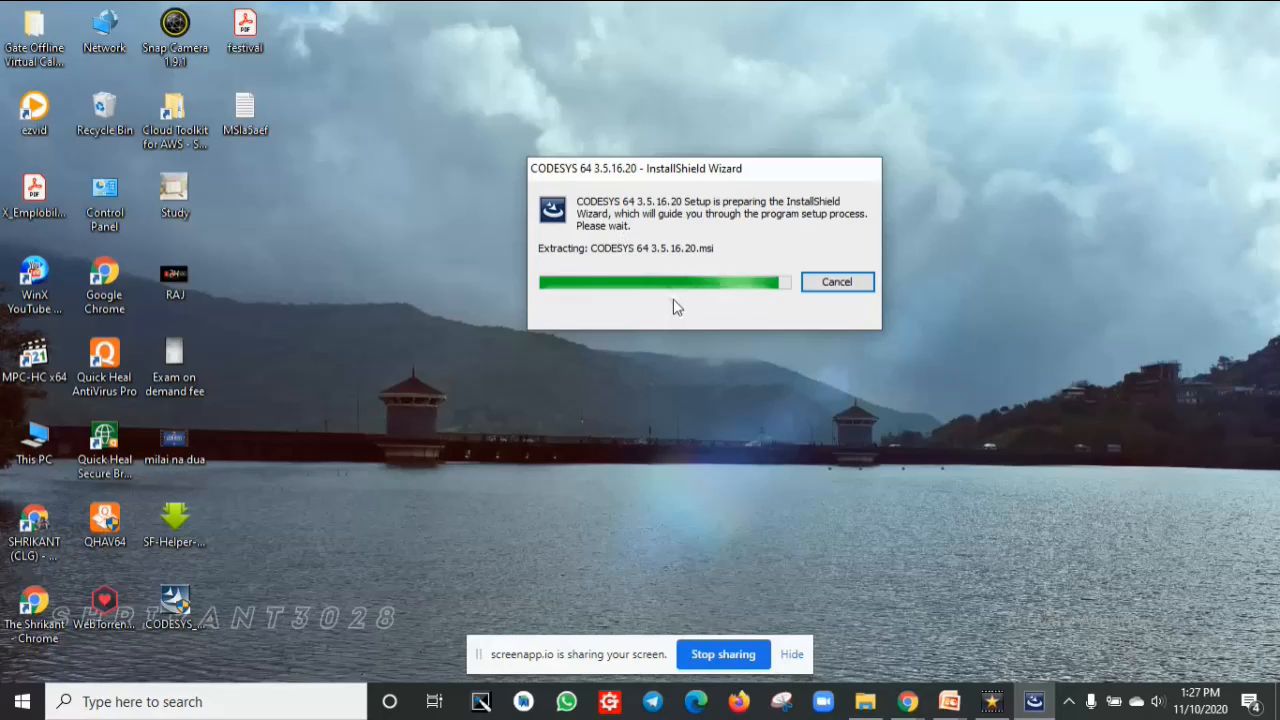
mouse_move(700, 312)
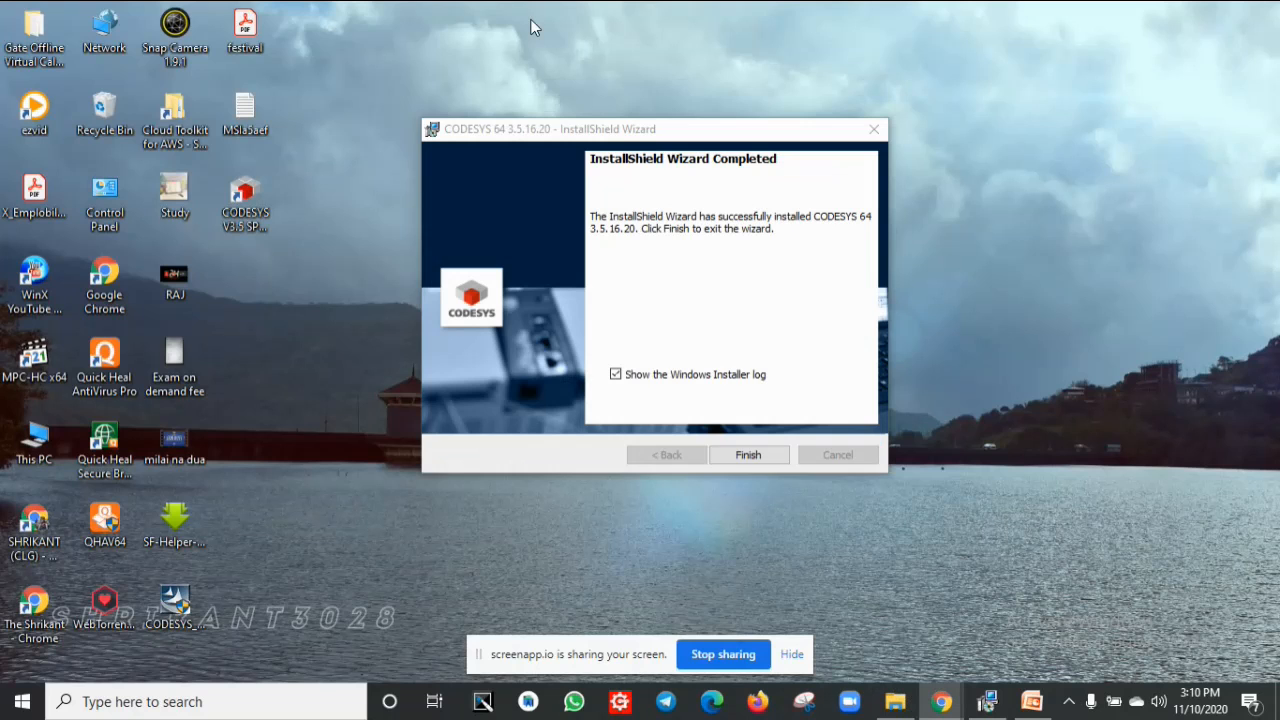
mouse_move(716, 210)
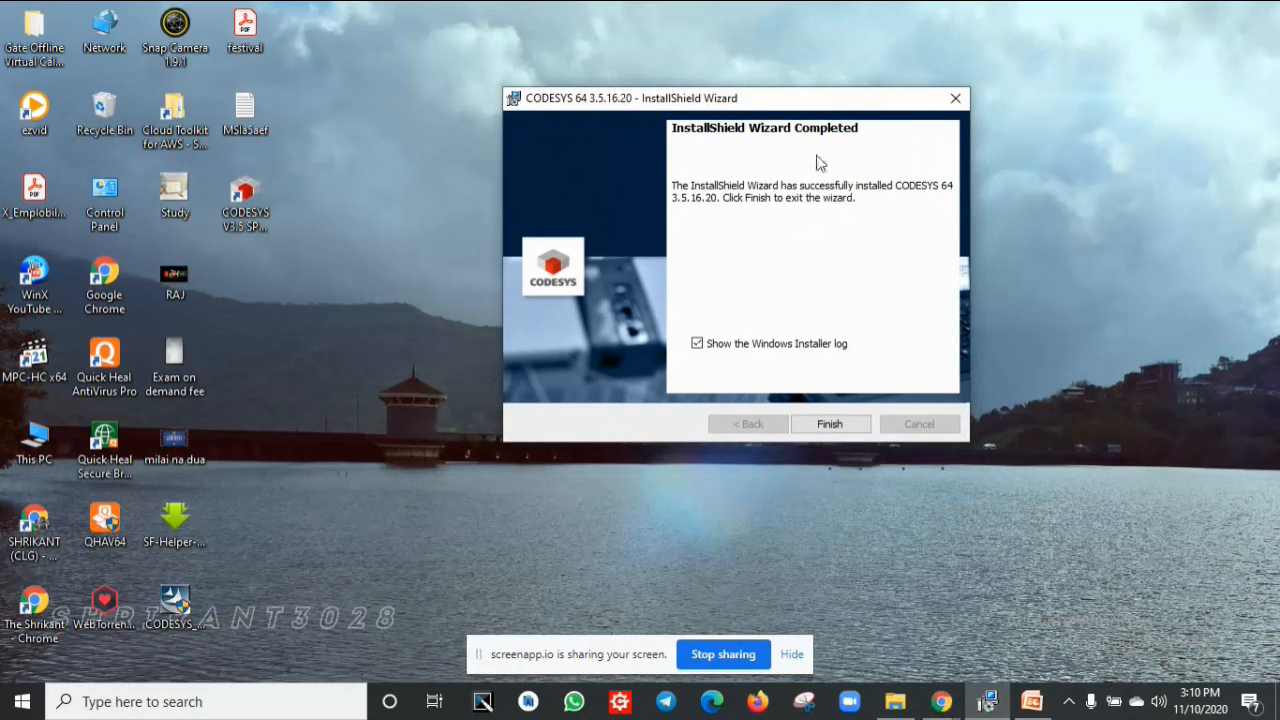
mouse_move(672, 224)
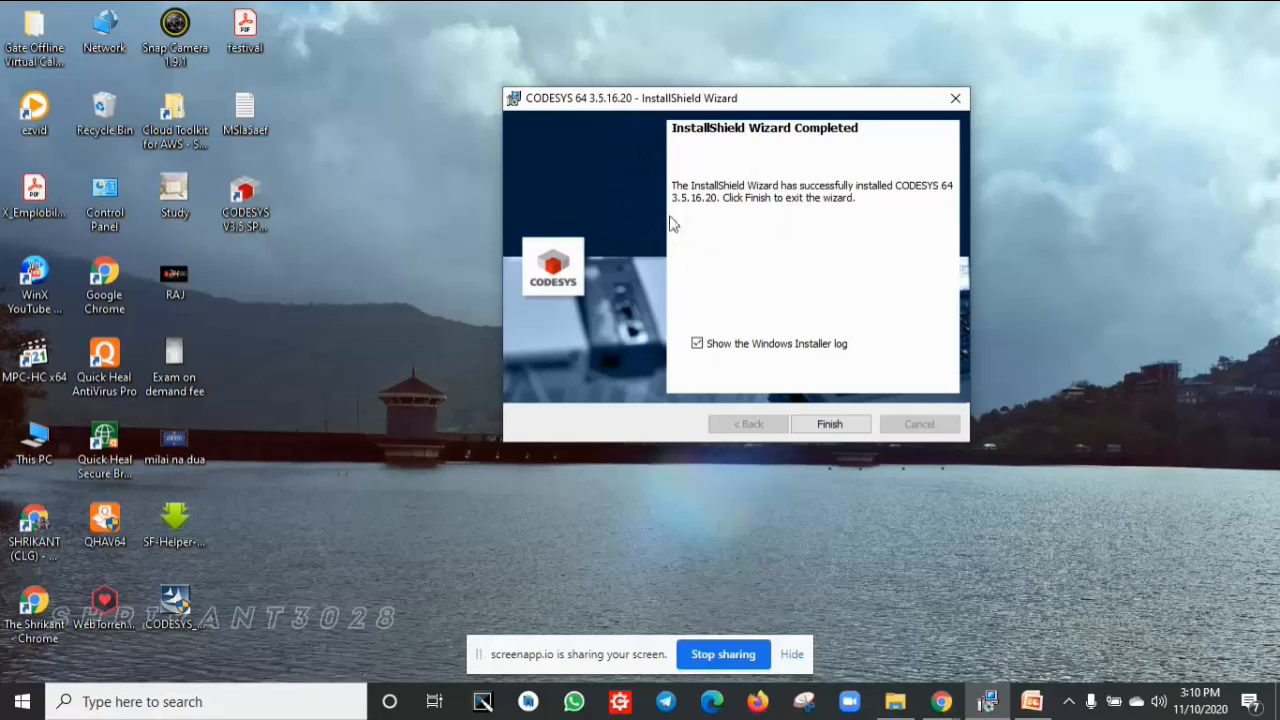
mouse_move(264, 186)
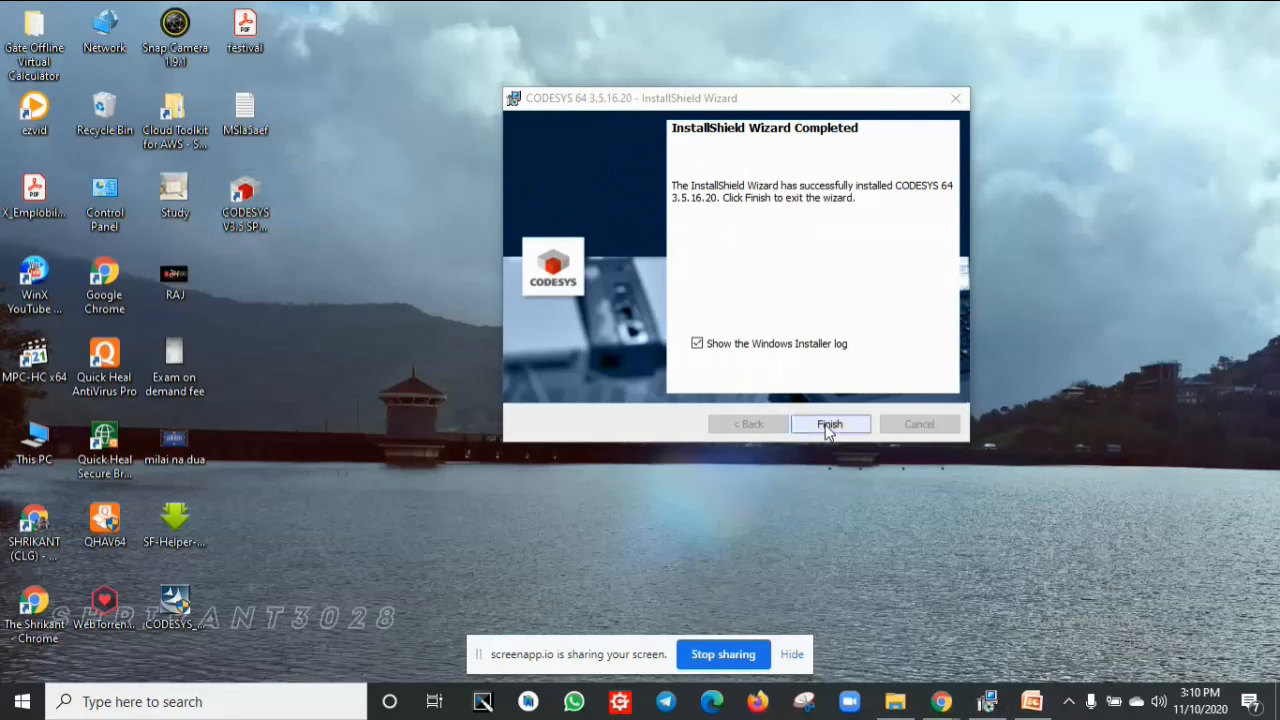
Finish the completed InstallShield Wizard, returning to the Windows desktop.
left_click(830, 424)
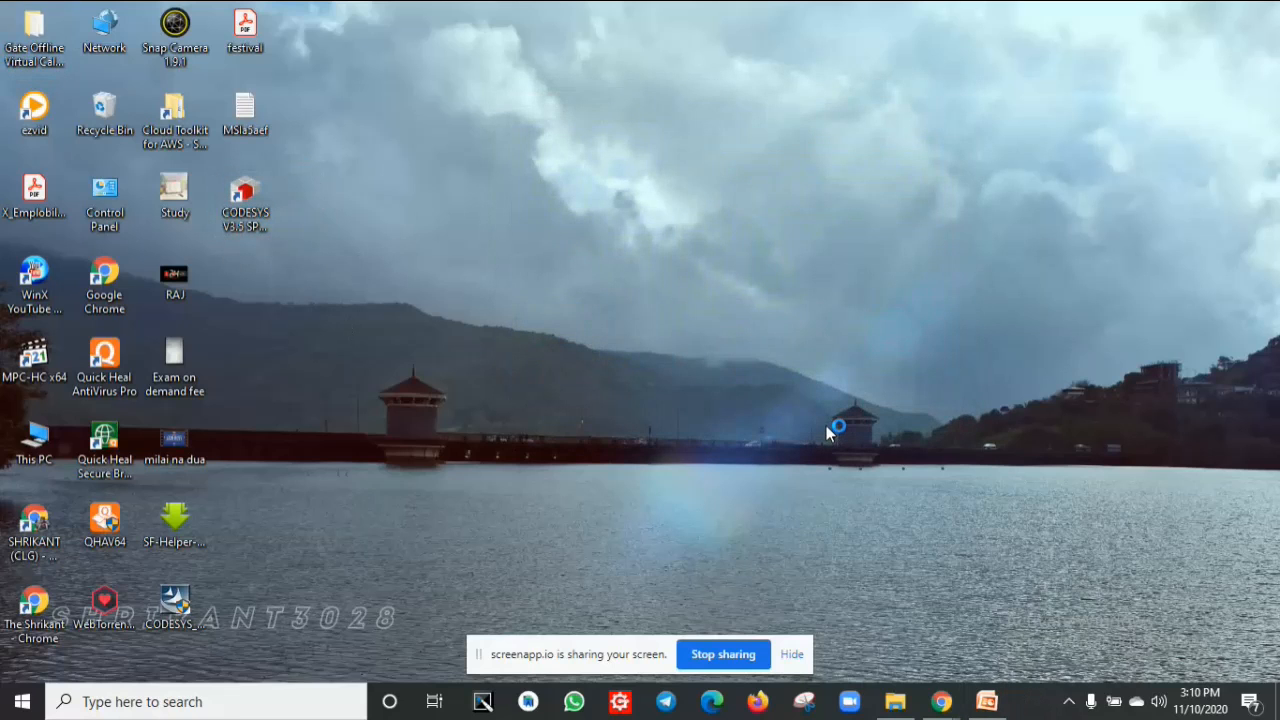
mouse_move(836, 428)
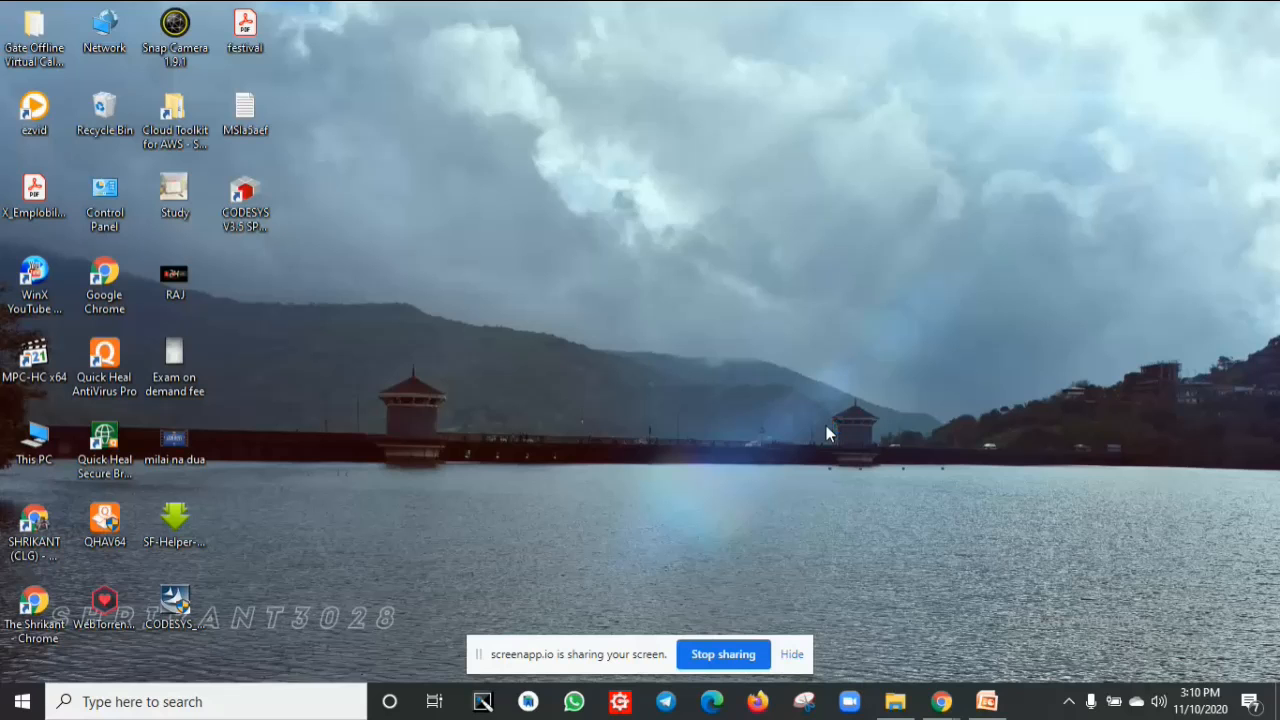